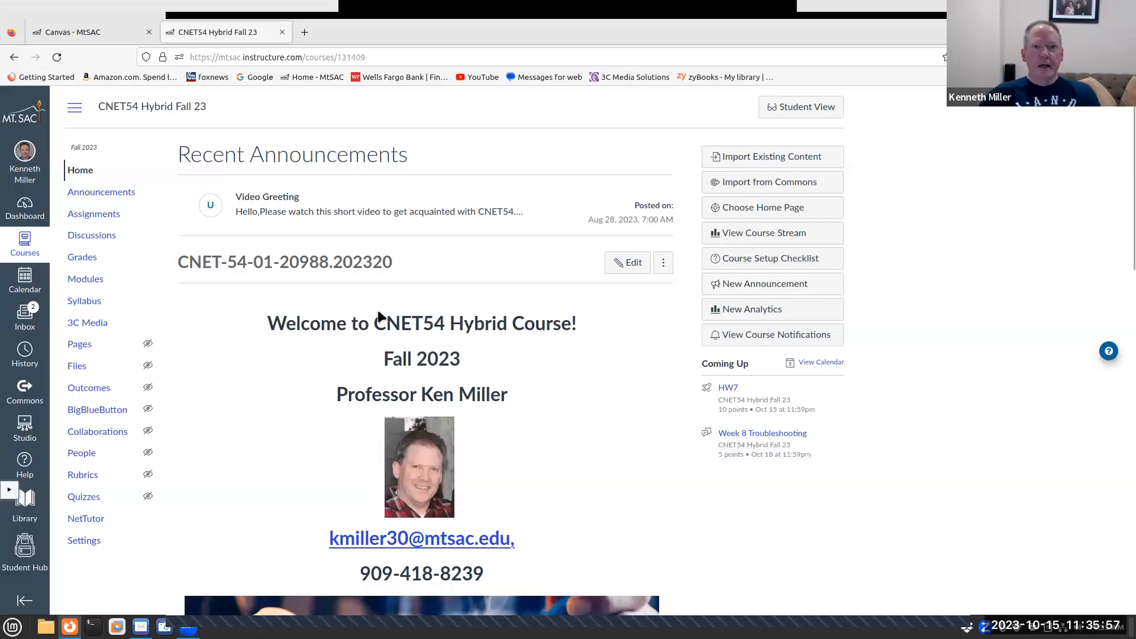
Switch to the CNET54 Modules page and scroll to the Week 8 (October 16 - October 22) module
scroll(down, 3)
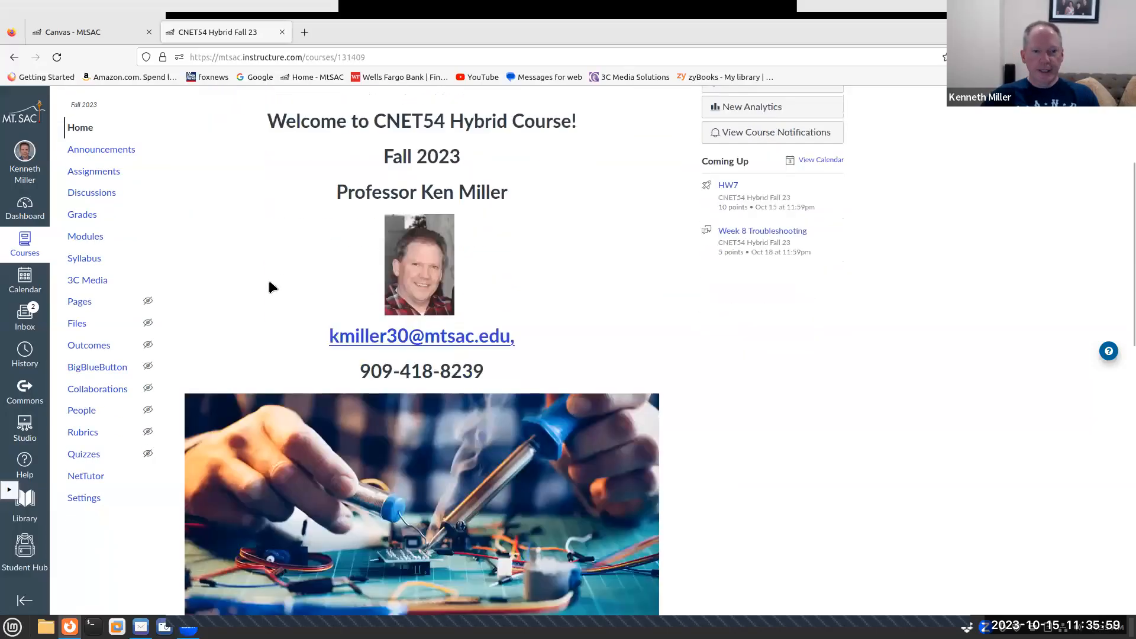
click(85, 236)
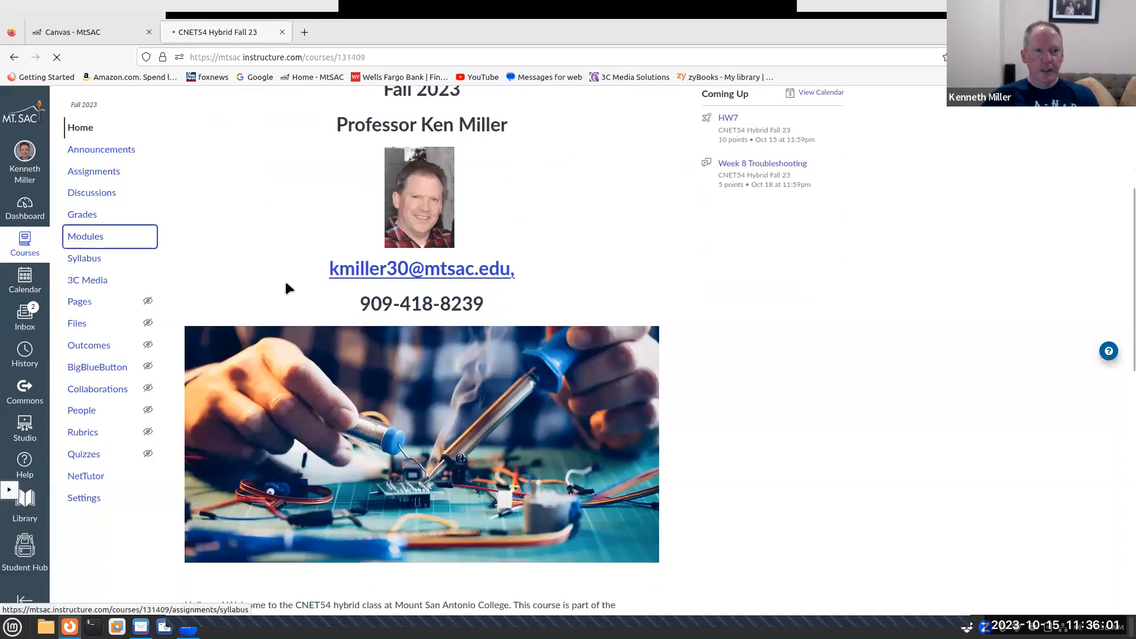
click(86, 235)
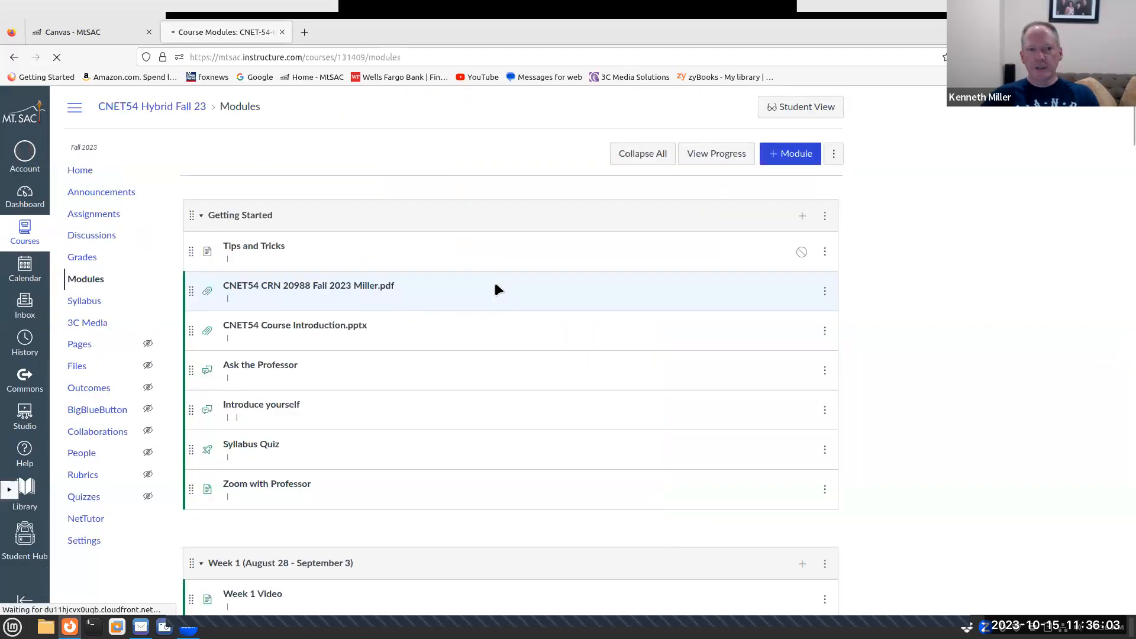
scroll(down, 3)
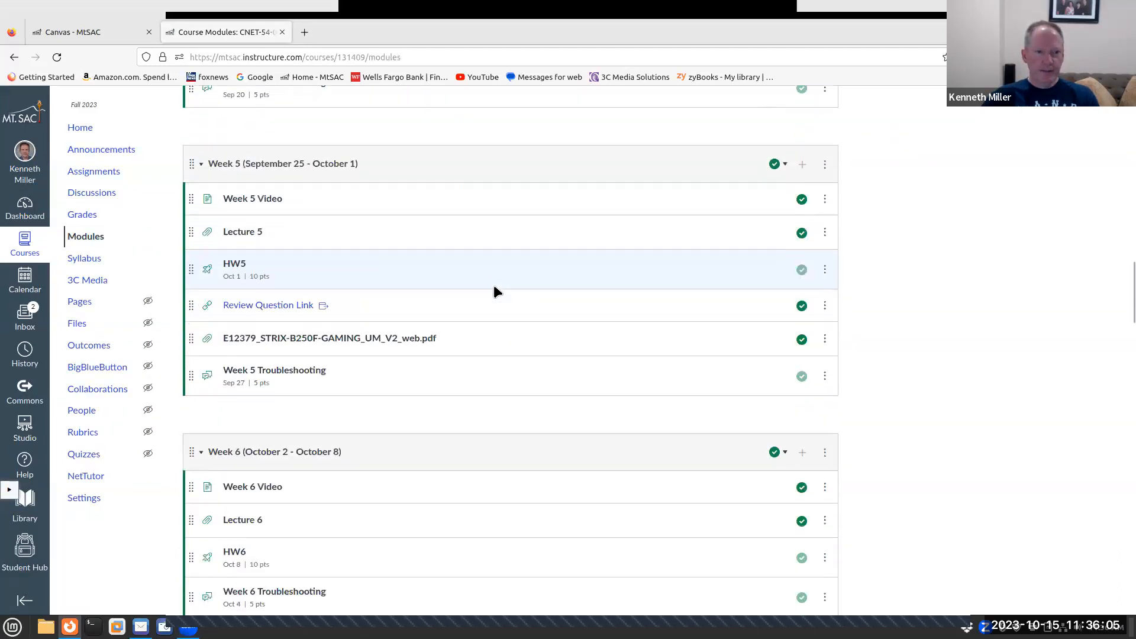
scroll(down, 3)
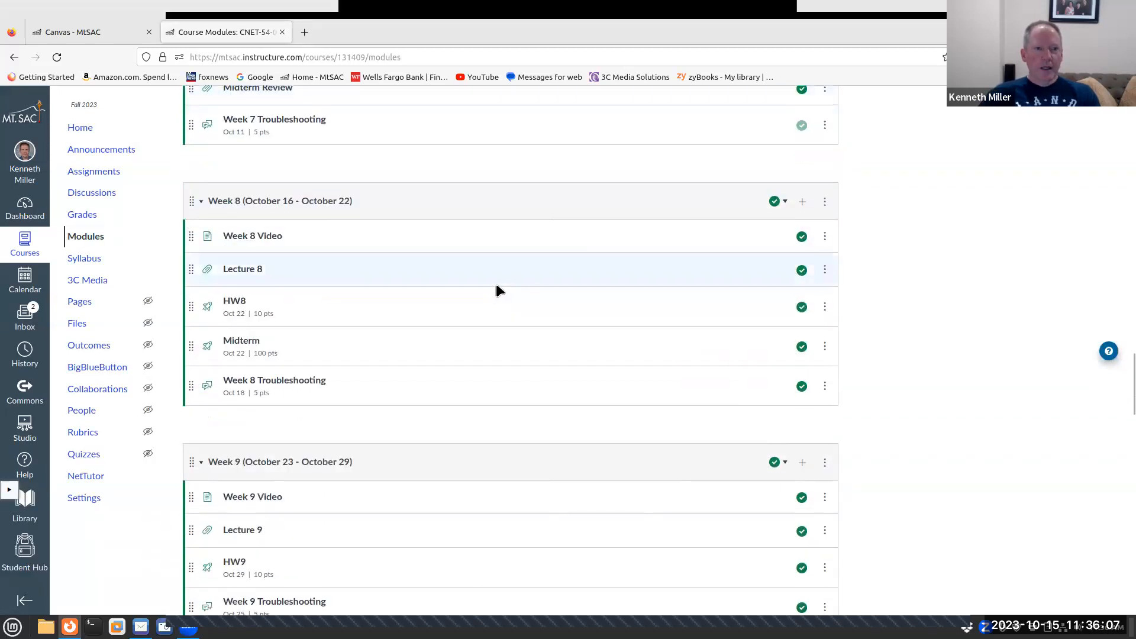
mouse_move(316, 278)
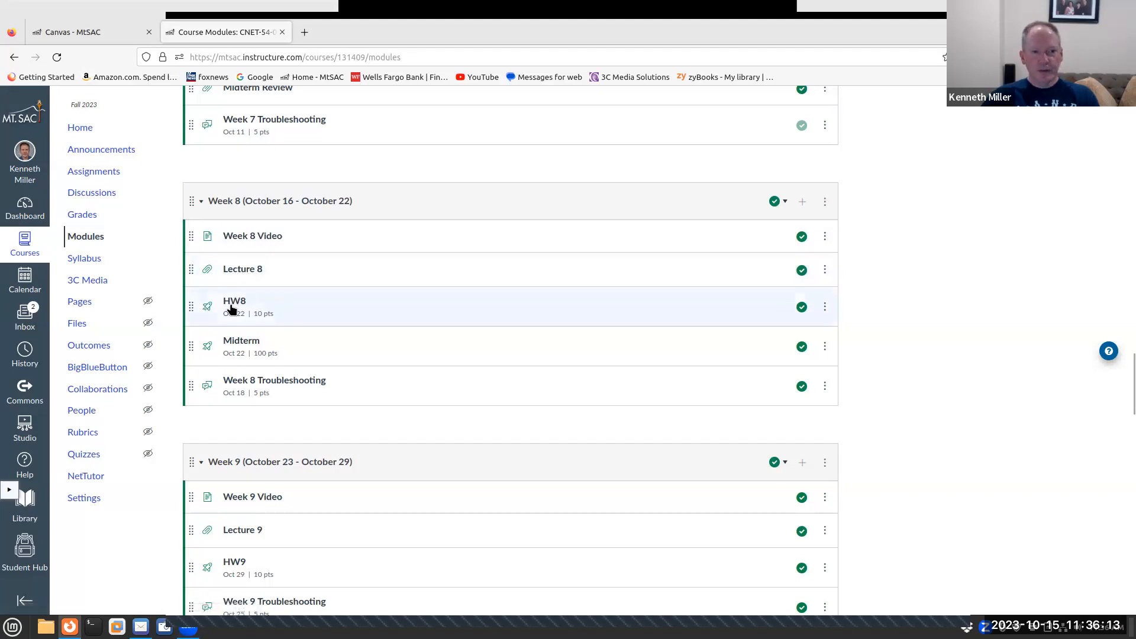
mouse_move(305, 327)
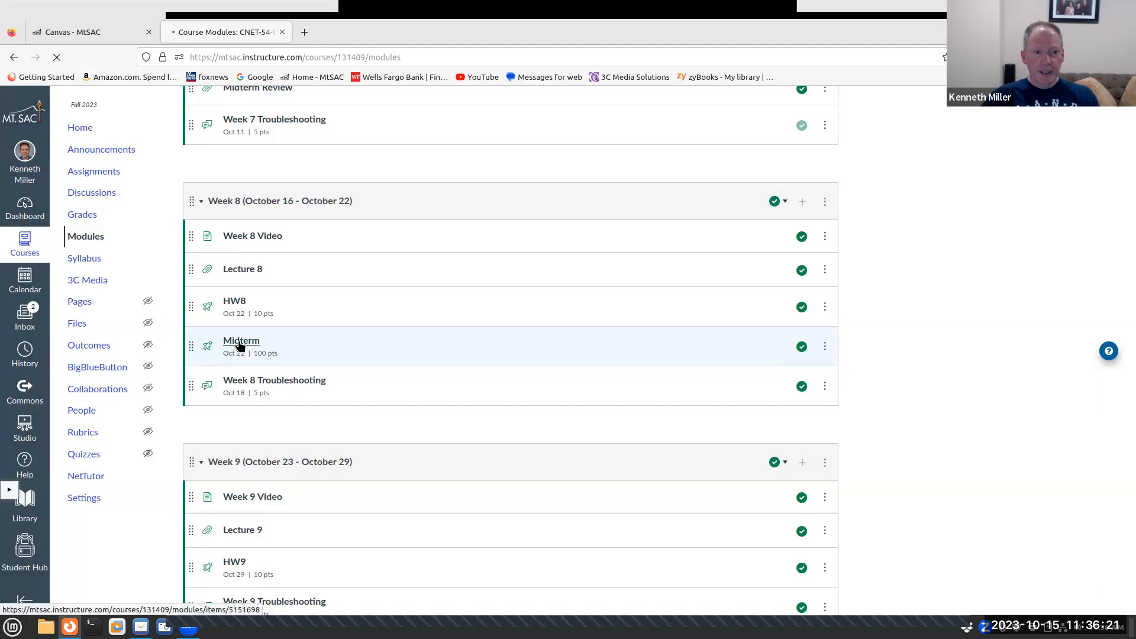
Open the Week 8 Midterm quiz showing 100 points and a 120-minute limit
click(242, 340)
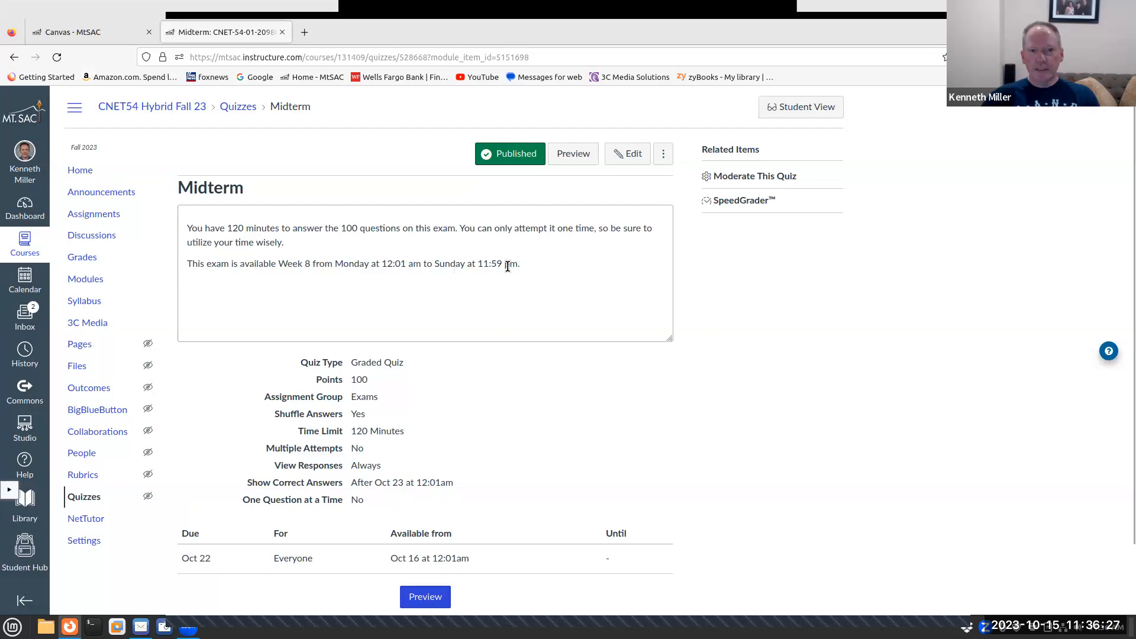
mouse_move(342, 256)
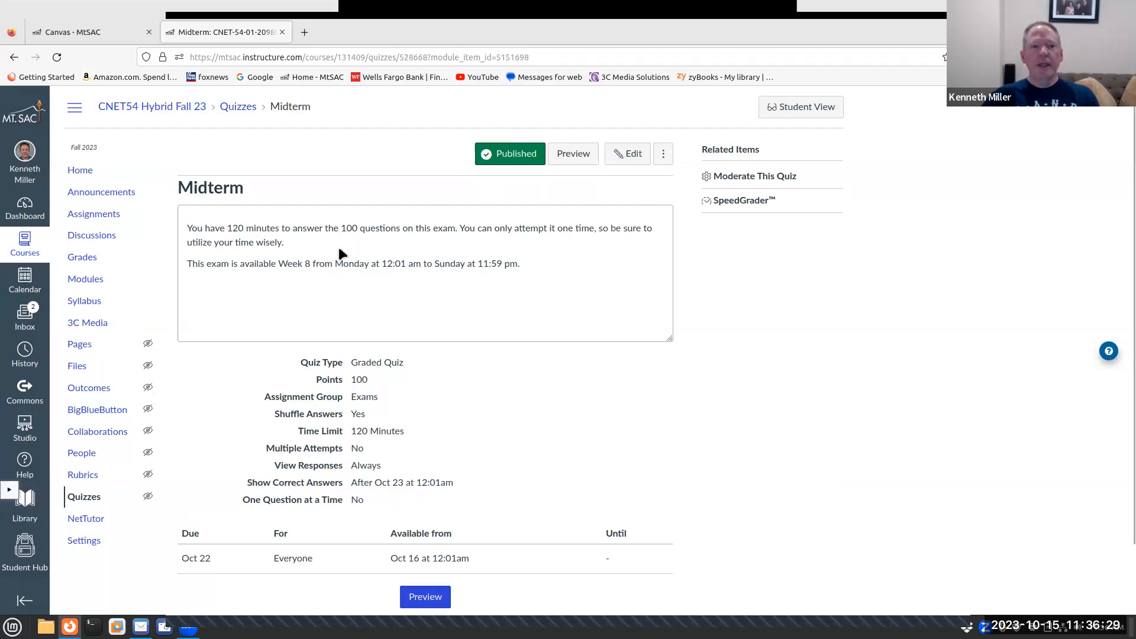
mouse_move(277, 241)
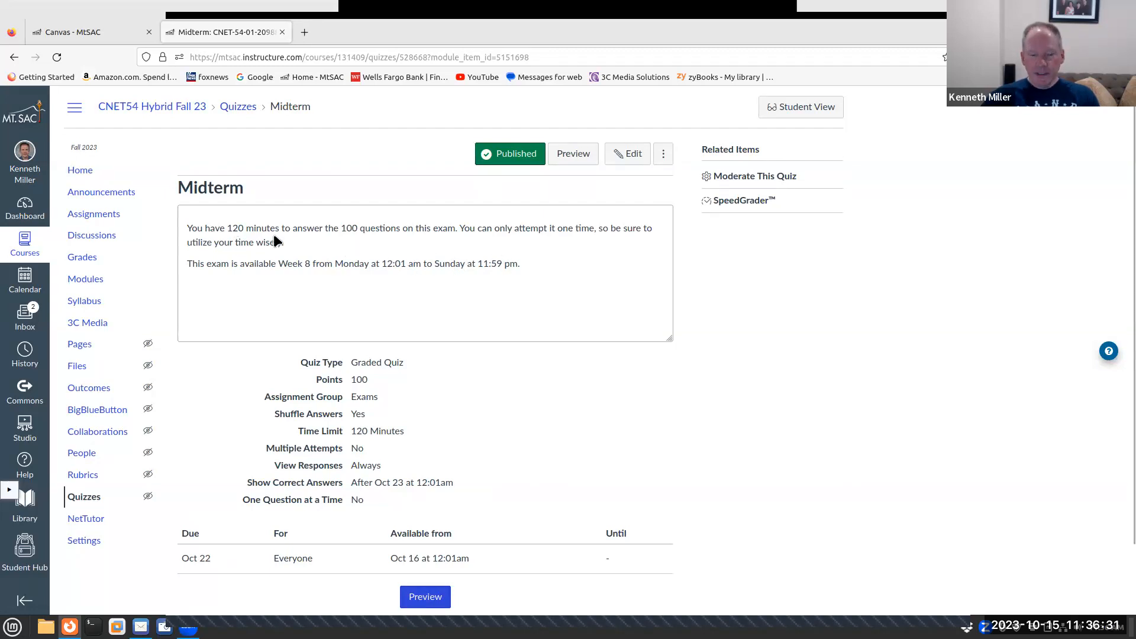
mouse_move(377, 249)
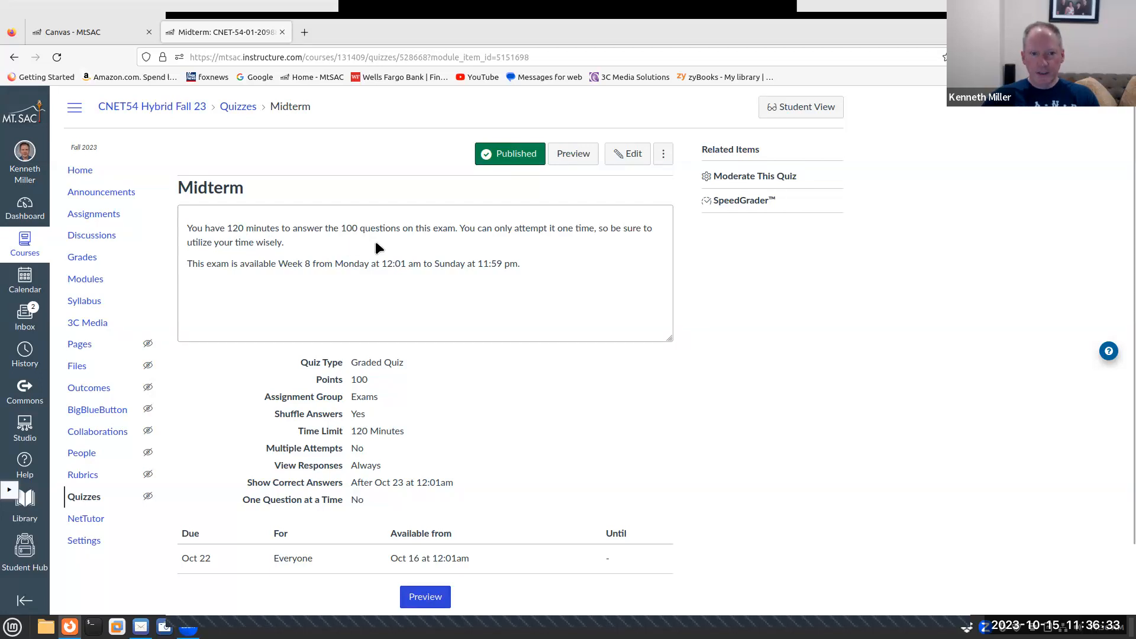
mouse_move(264, 150)
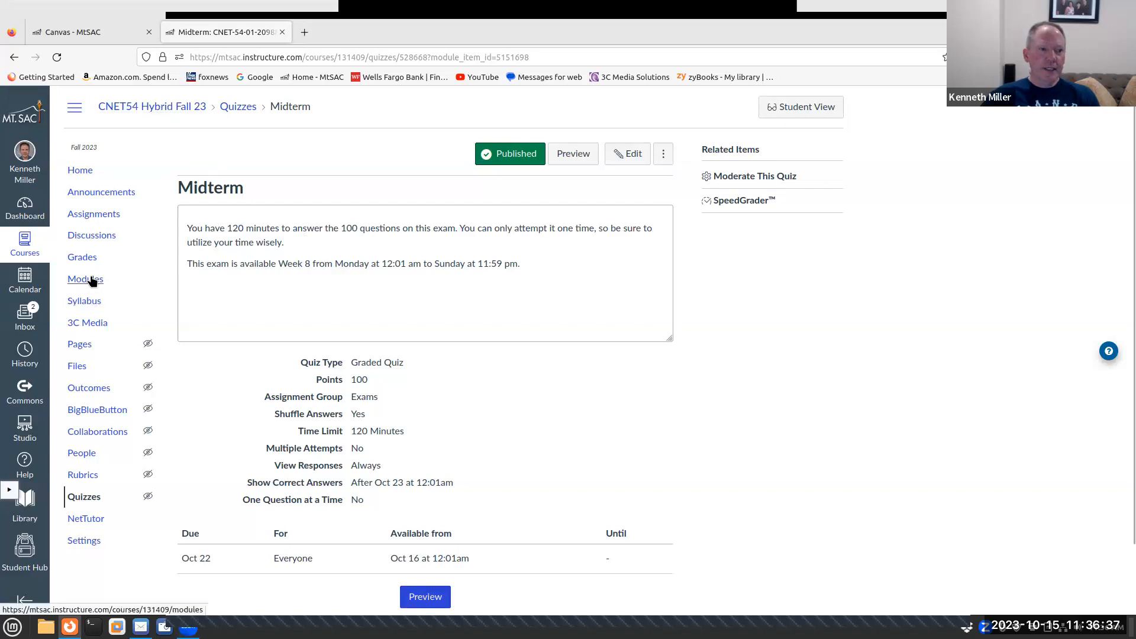
Return to Modules and open the Week 7 Midterm Review PDF listing exam format and topics
click(85, 278)
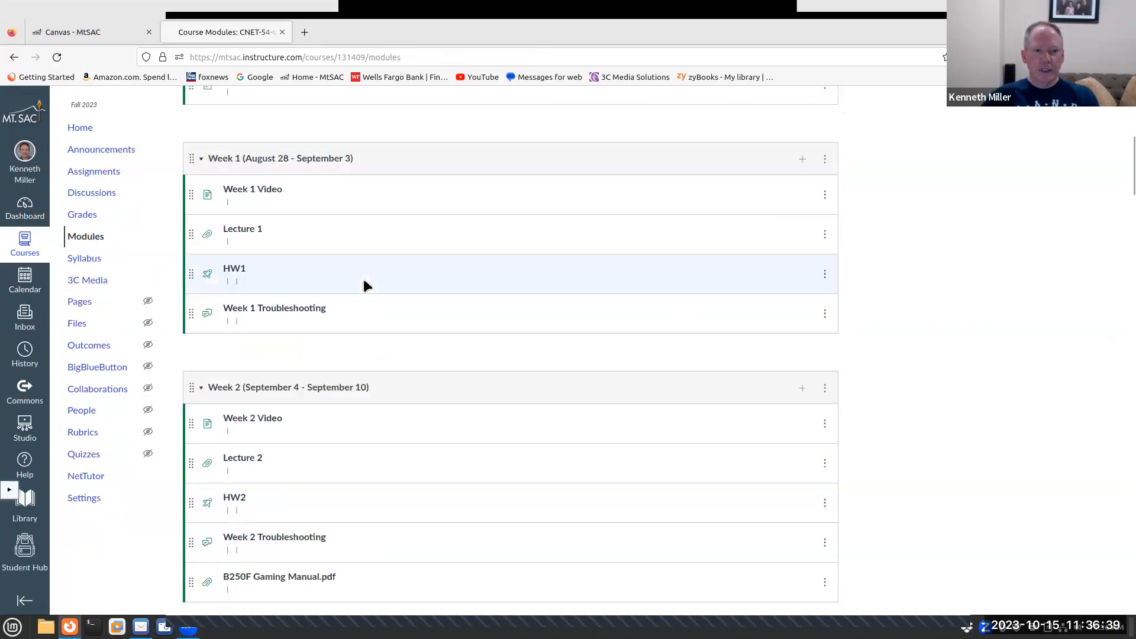
scroll(down, 3)
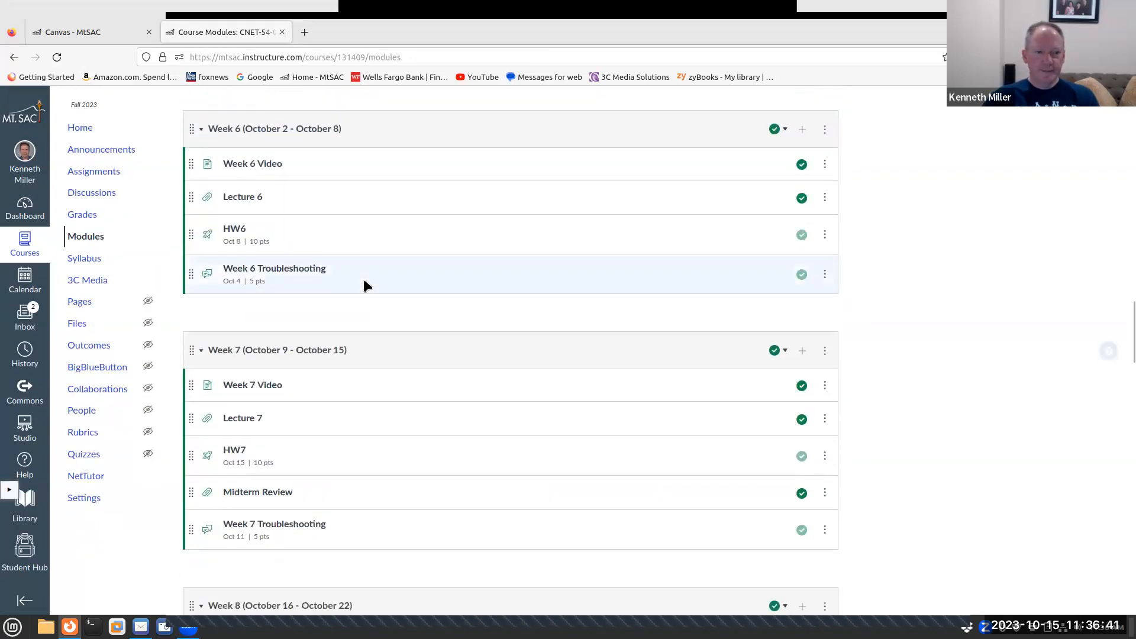
scroll(down, 3)
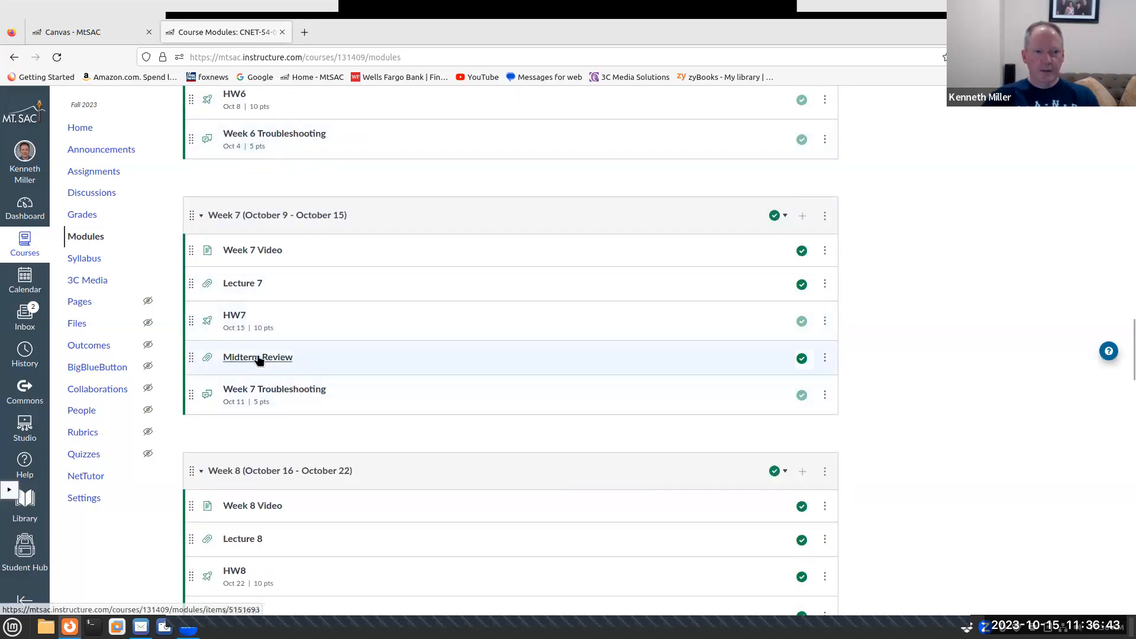
click(258, 358)
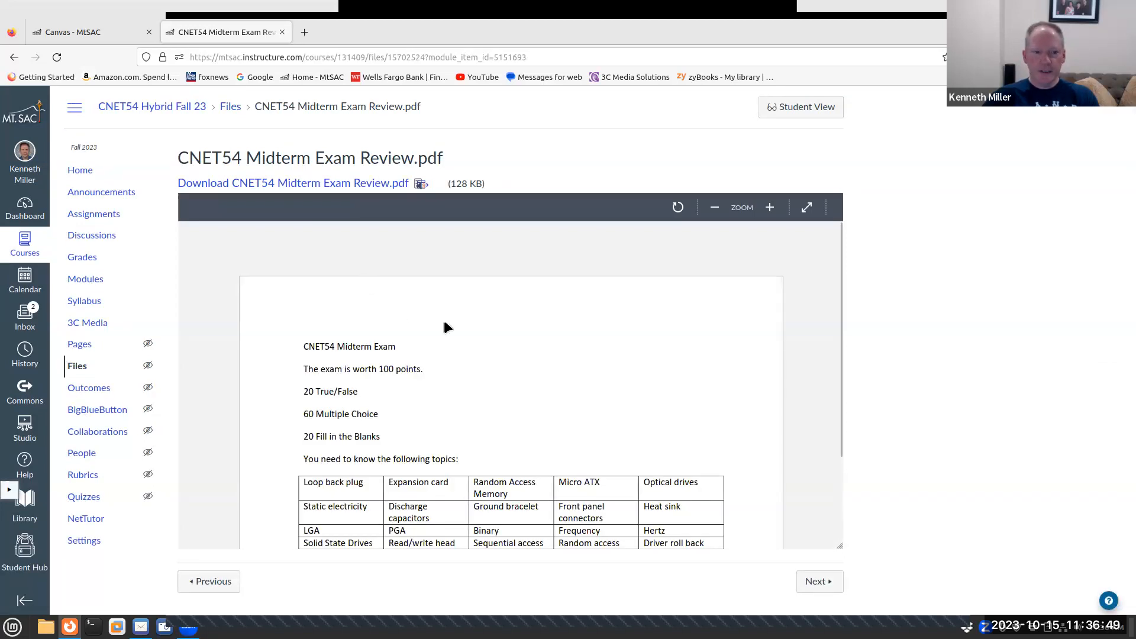
mouse_move(454, 323)
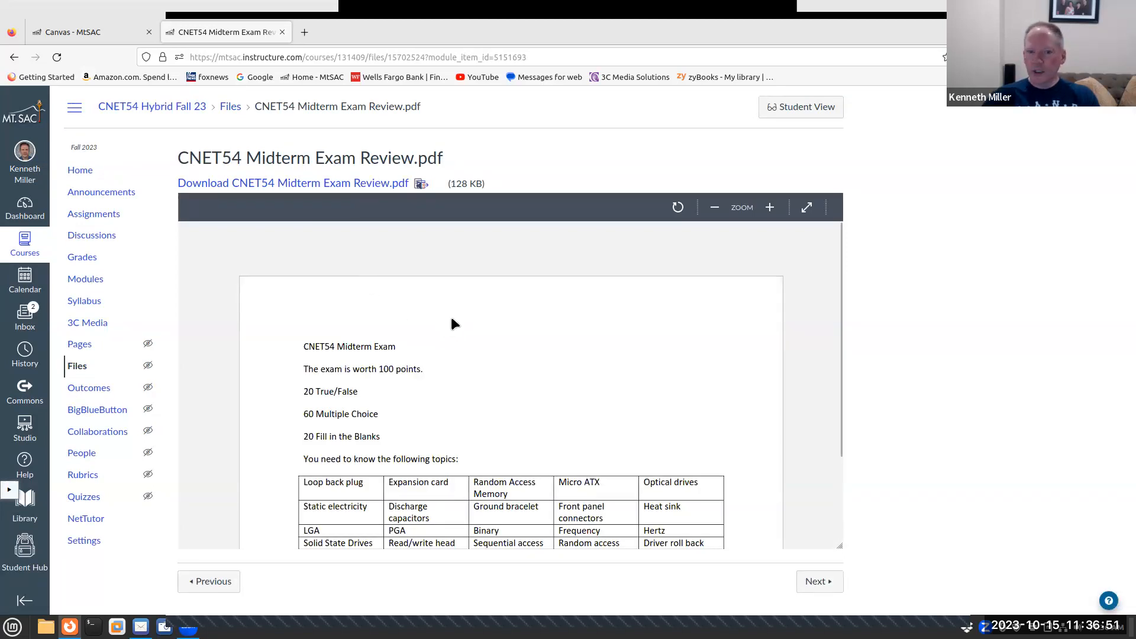
scroll(down, 3)
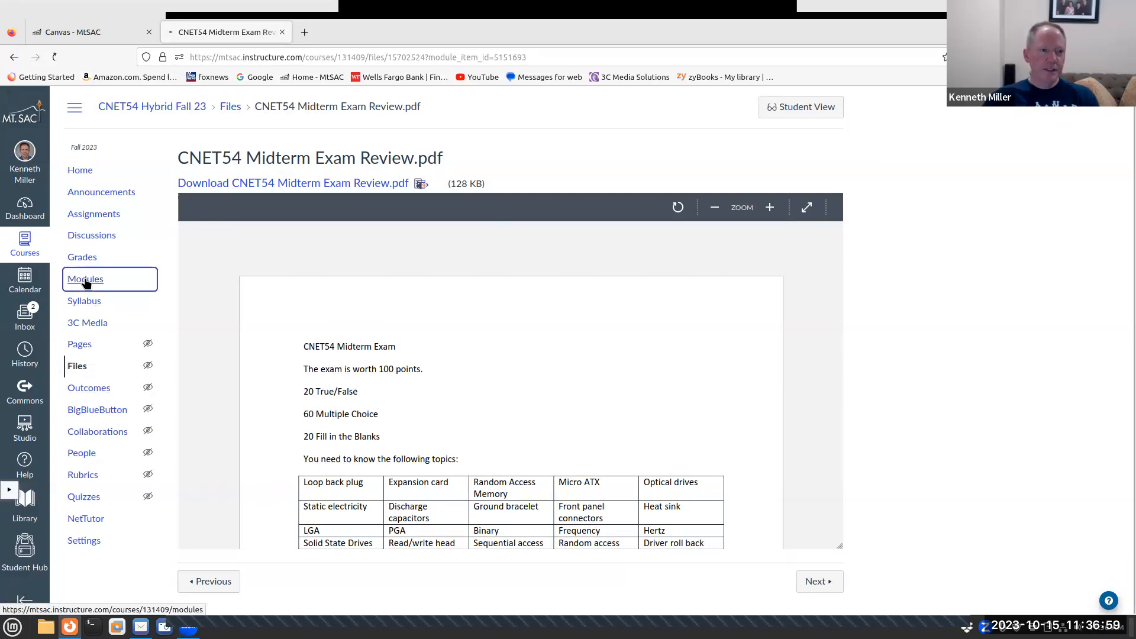
Return to Modules and open Lecture 8, CNET54-Chapter 6 part 2.pdf, in Week 8
click(85, 279)
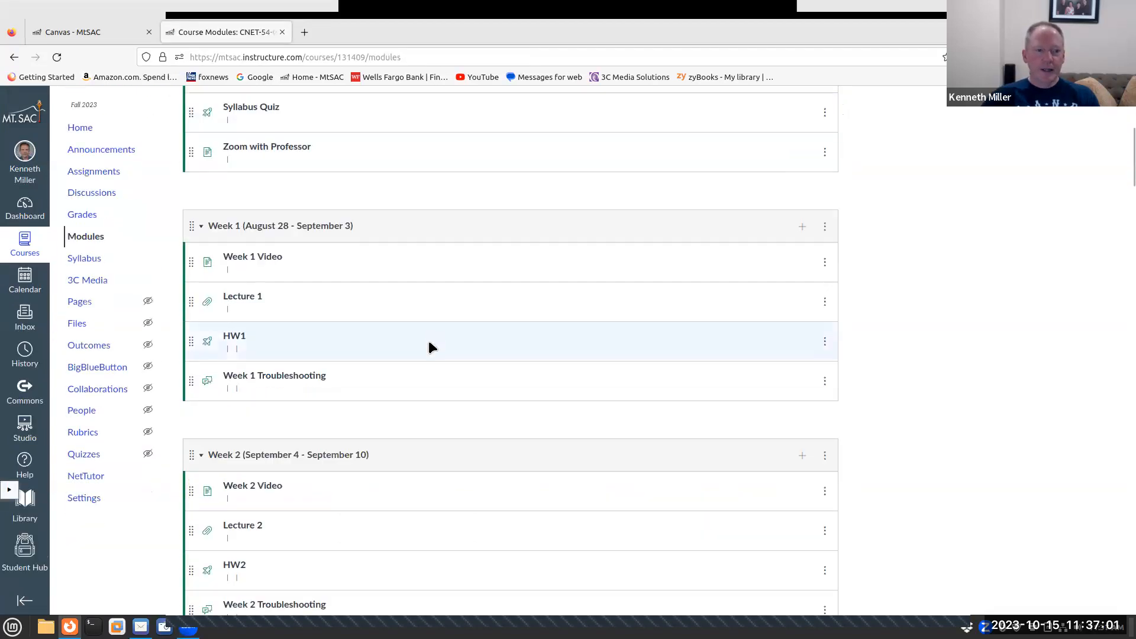
scroll(down, 3)
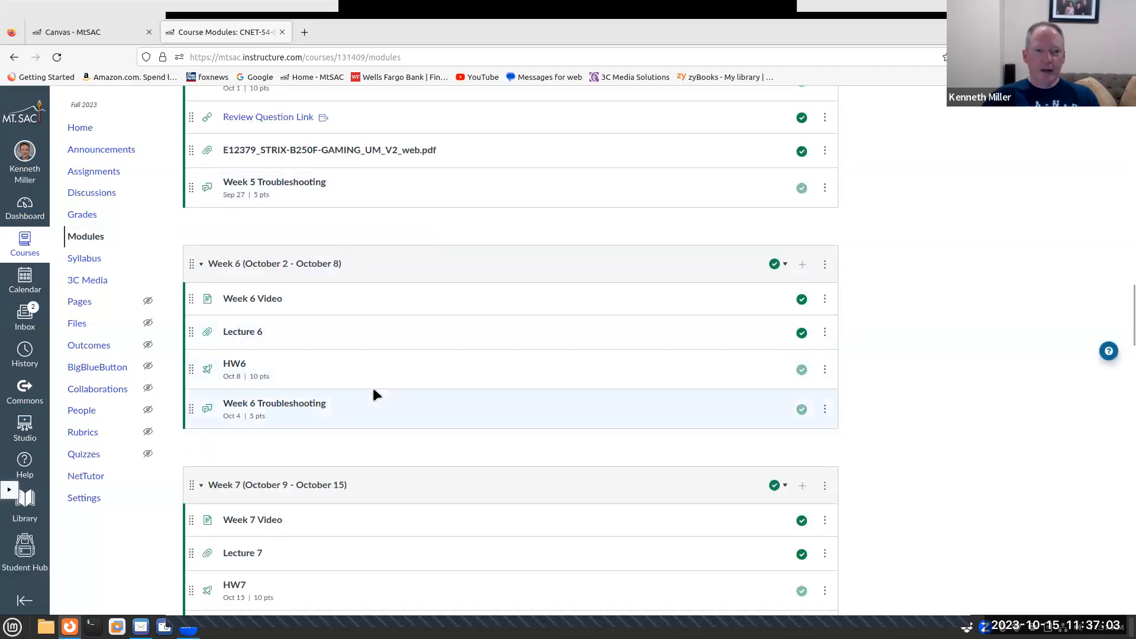
scroll(down, 3)
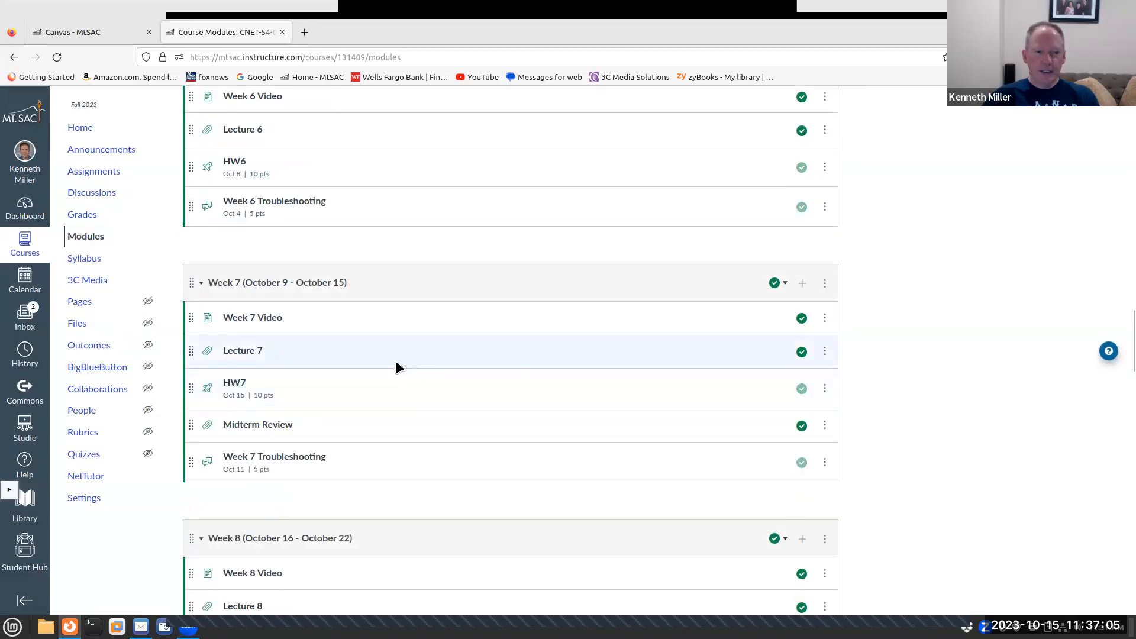
scroll(down, 3)
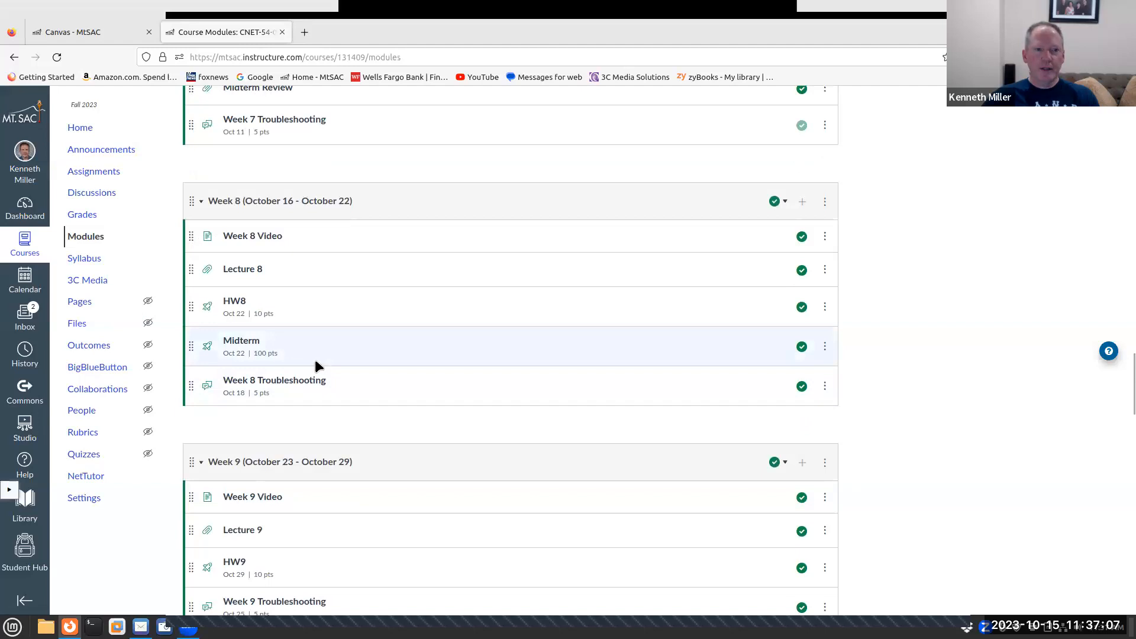
mouse_move(268, 386)
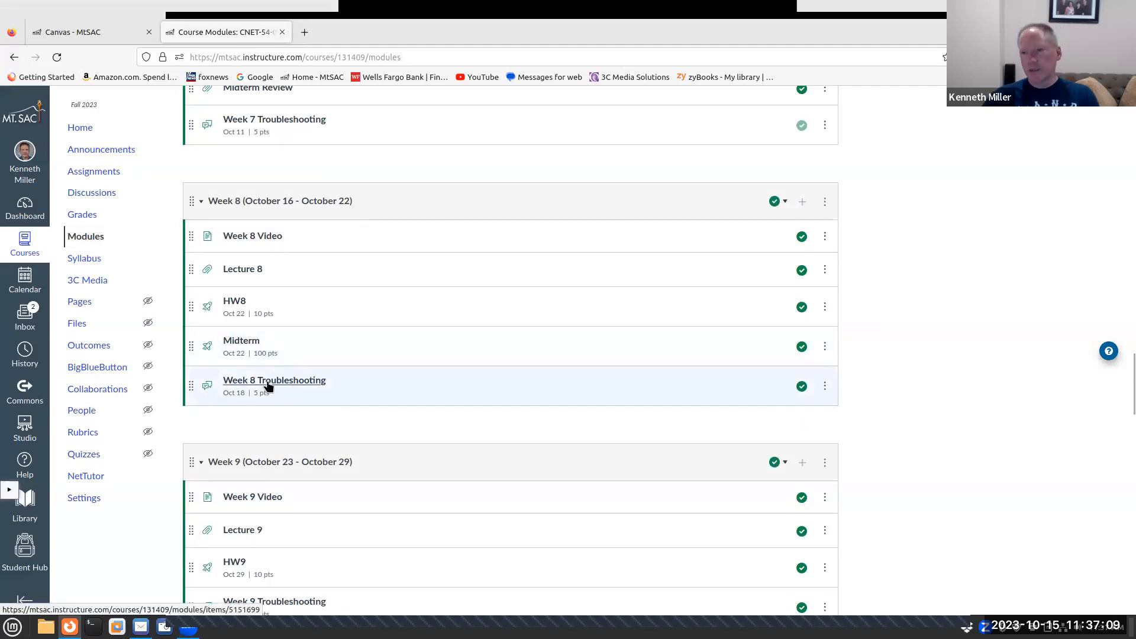
mouse_move(234, 274)
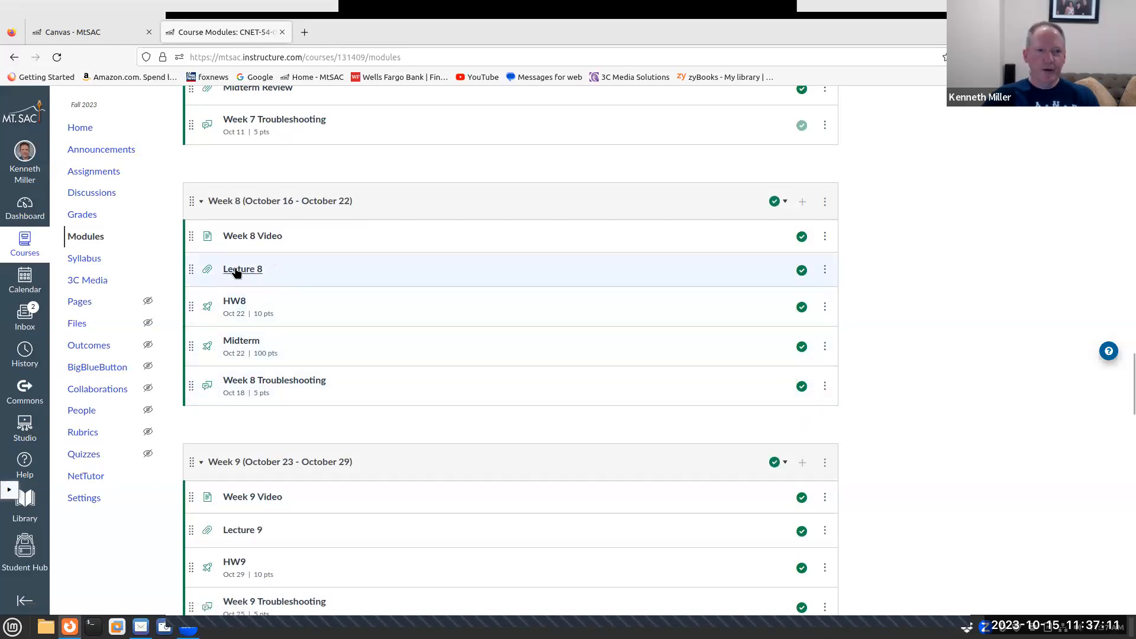
click(241, 268)
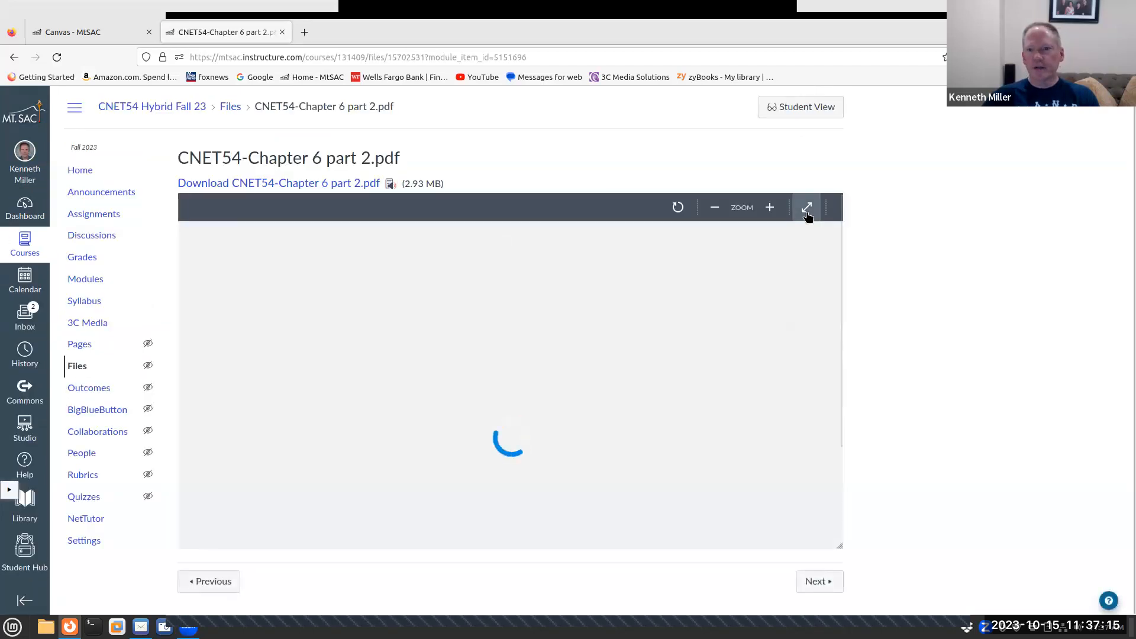
View the Chapter 6 PDF full screen and scroll to page 5, Flash and Removable Storage
click(808, 207)
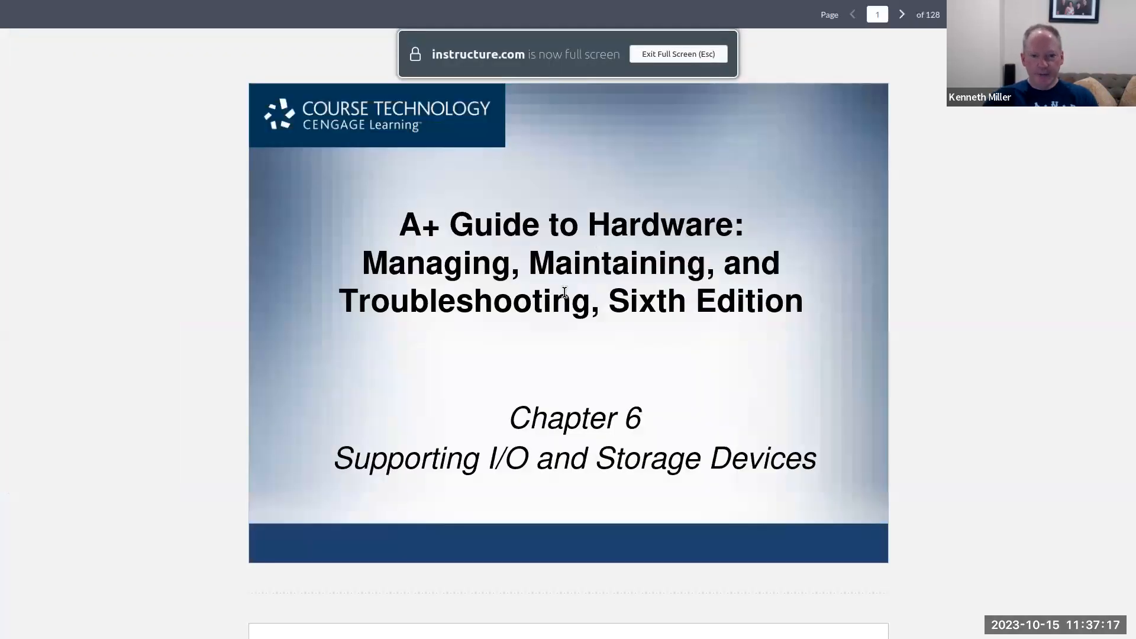
click(902, 14)
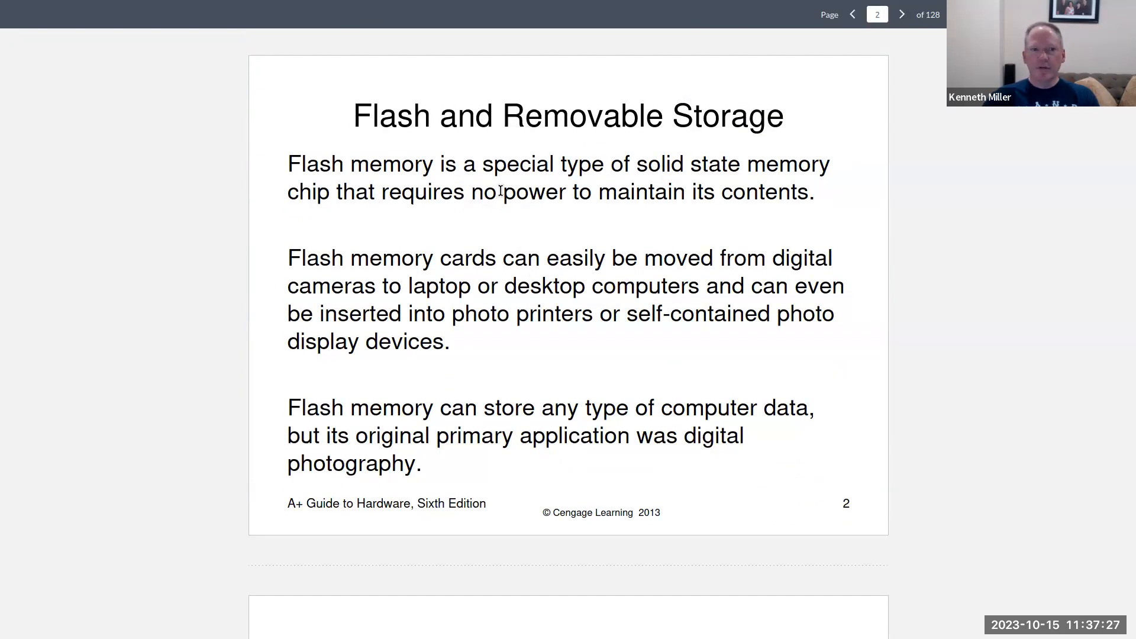
scroll(down, 3)
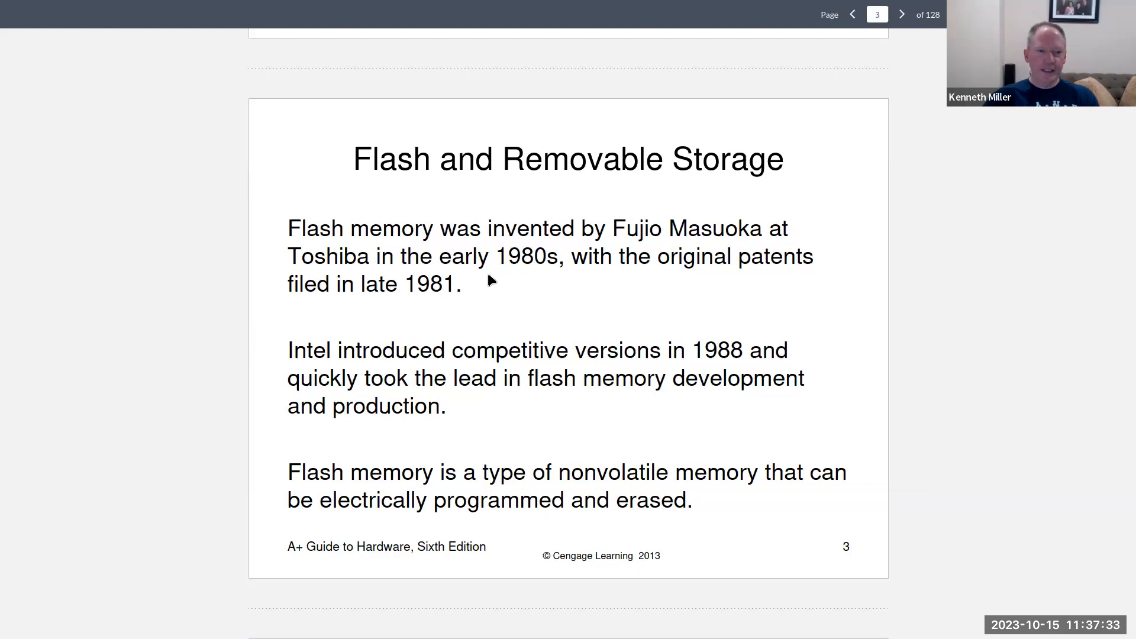
scroll(down, 3)
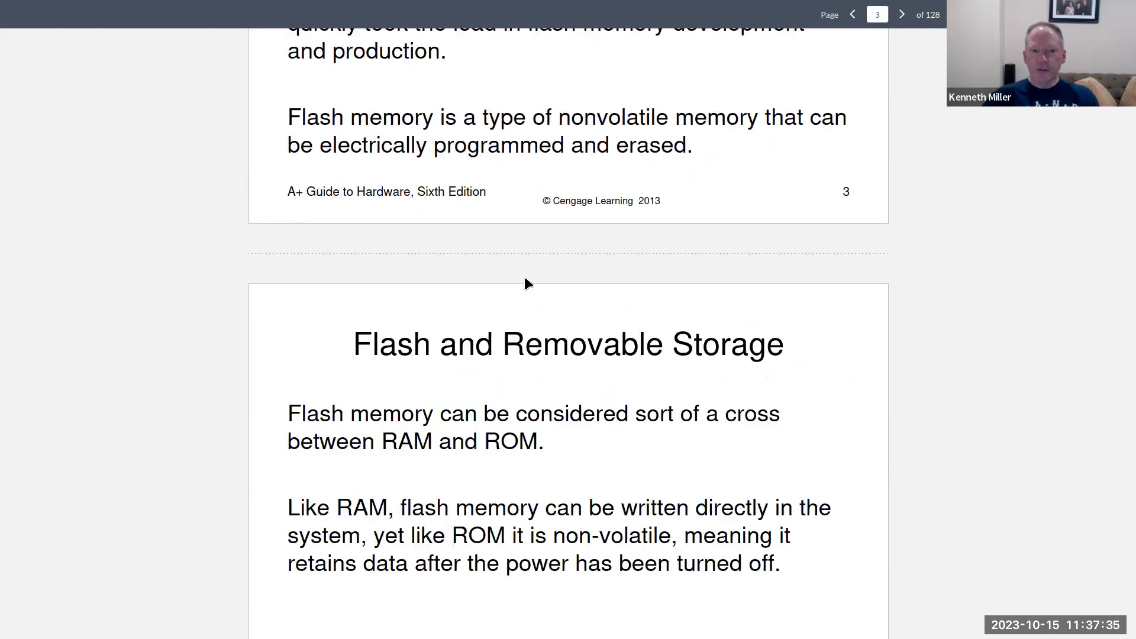
scroll(down, 3)
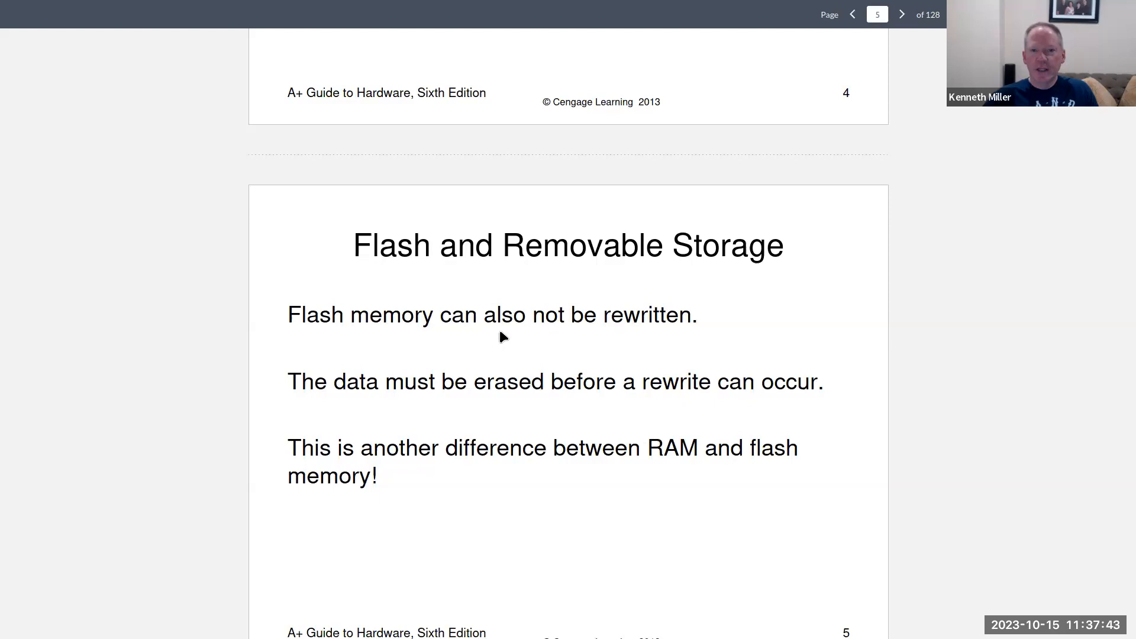
mouse_move(449, 317)
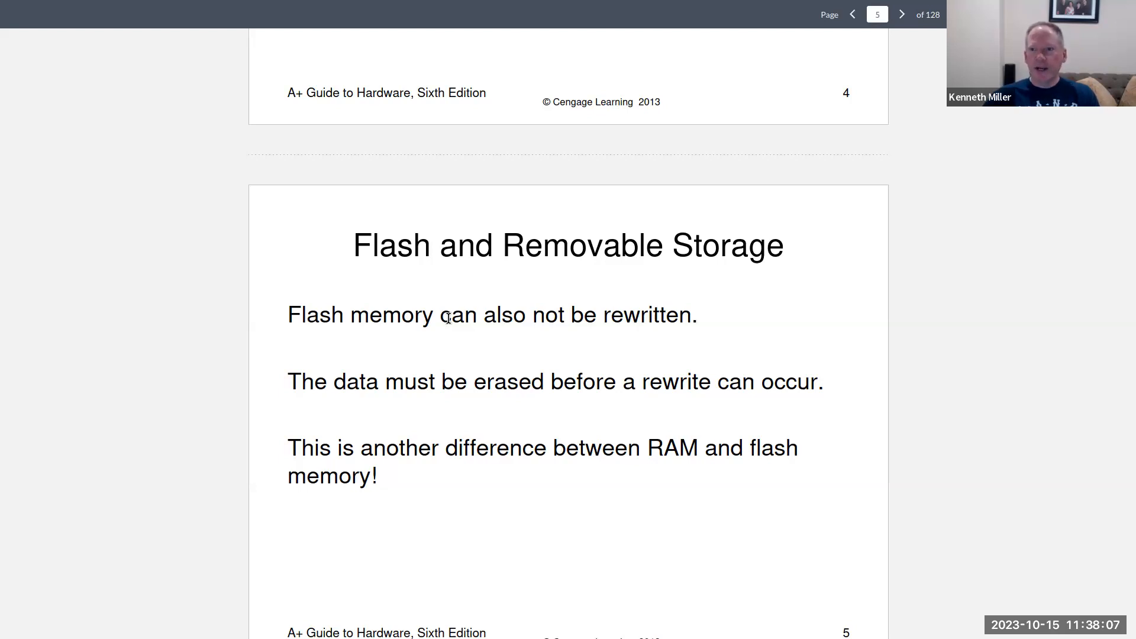
scroll(down, 3)
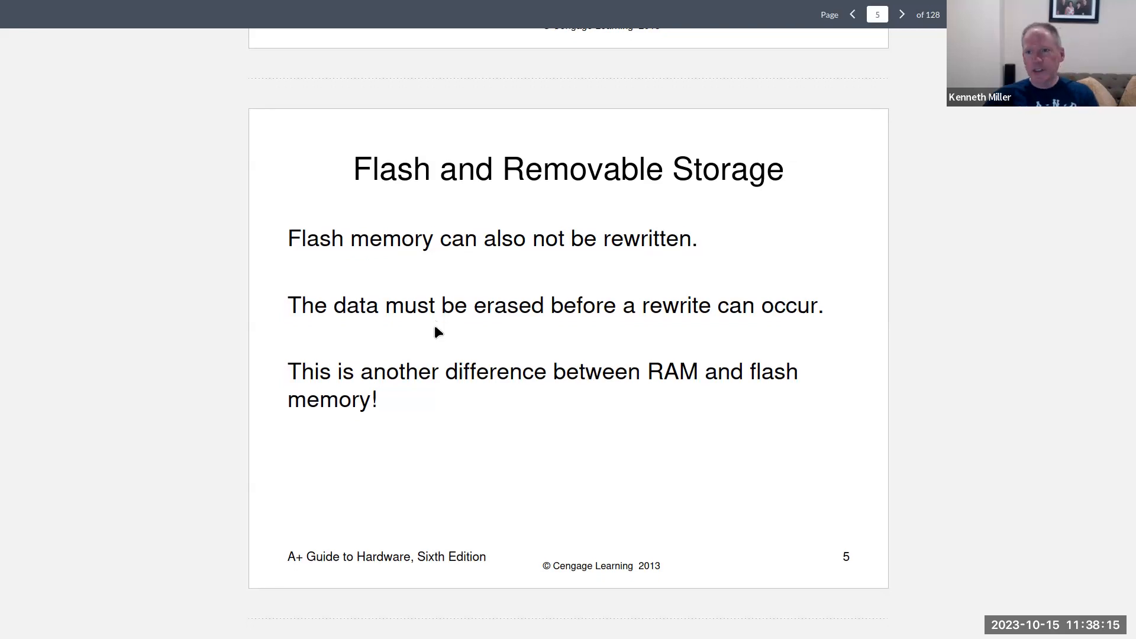
Scroll past the NOR and NAND flash slides to the page 12 CFast versus CompactFlash figure
scroll(down, 3)
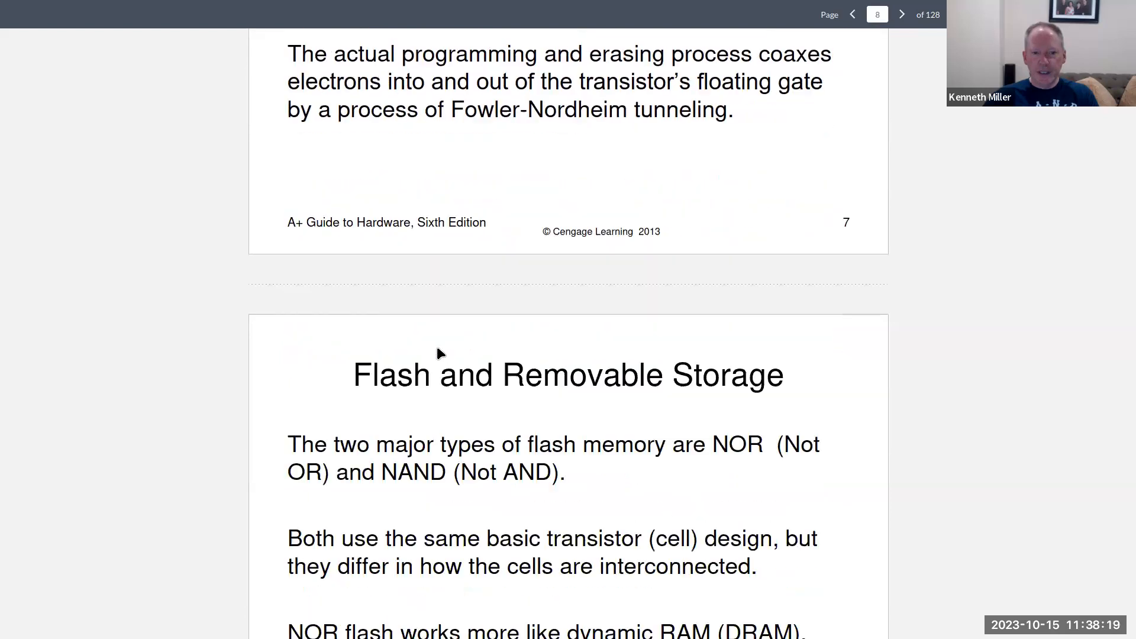
scroll(down, 3)
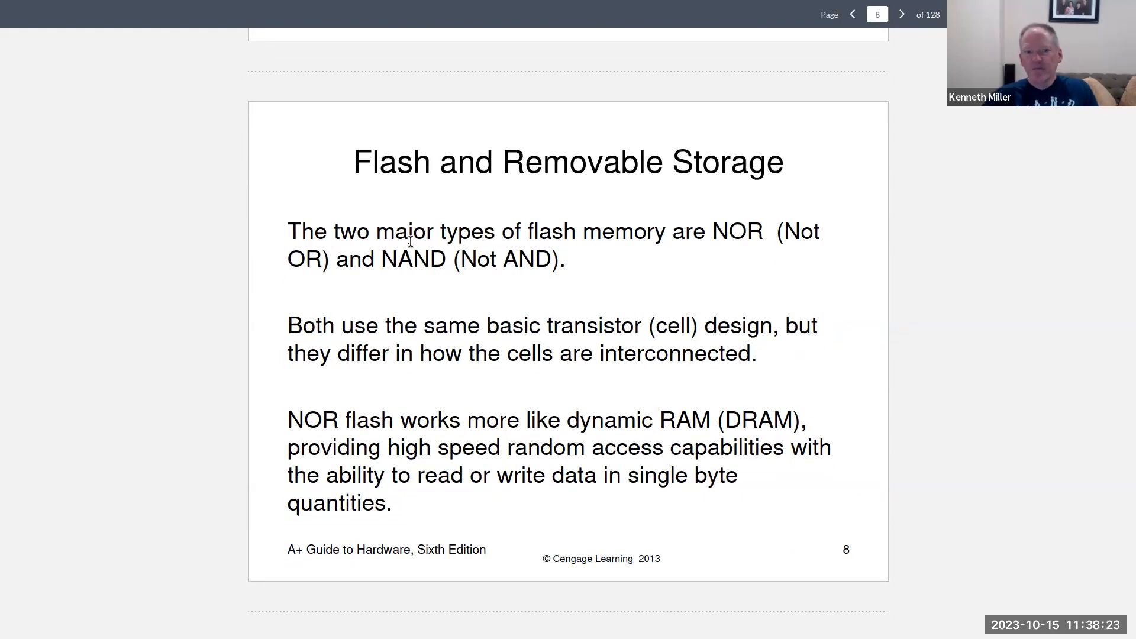
mouse_move(386, 257)
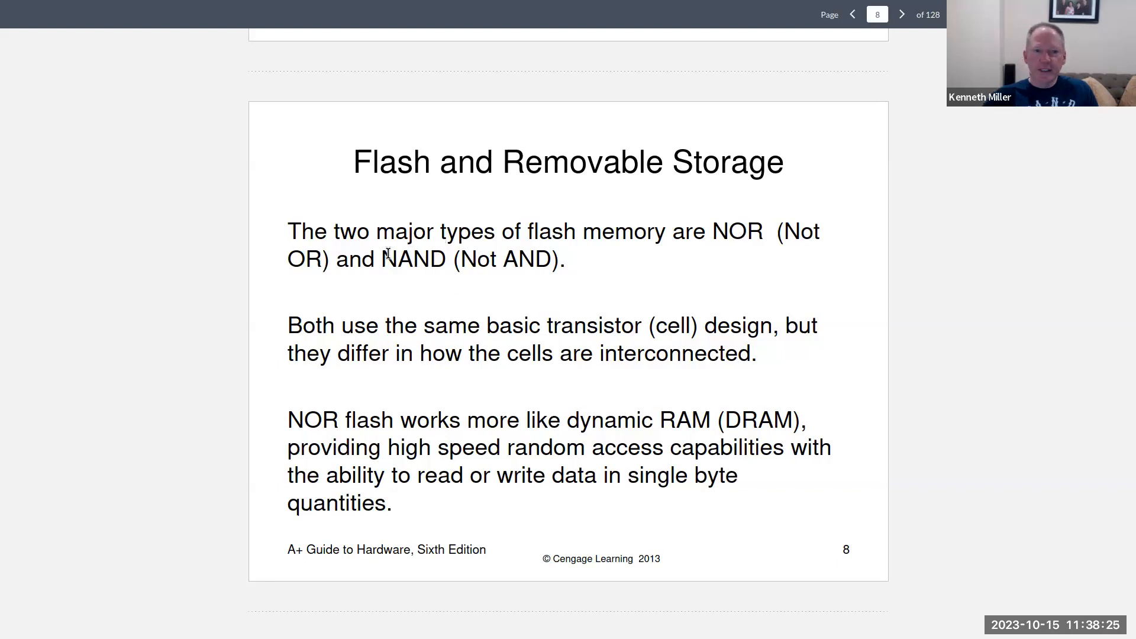
mouse_move(402, 303)
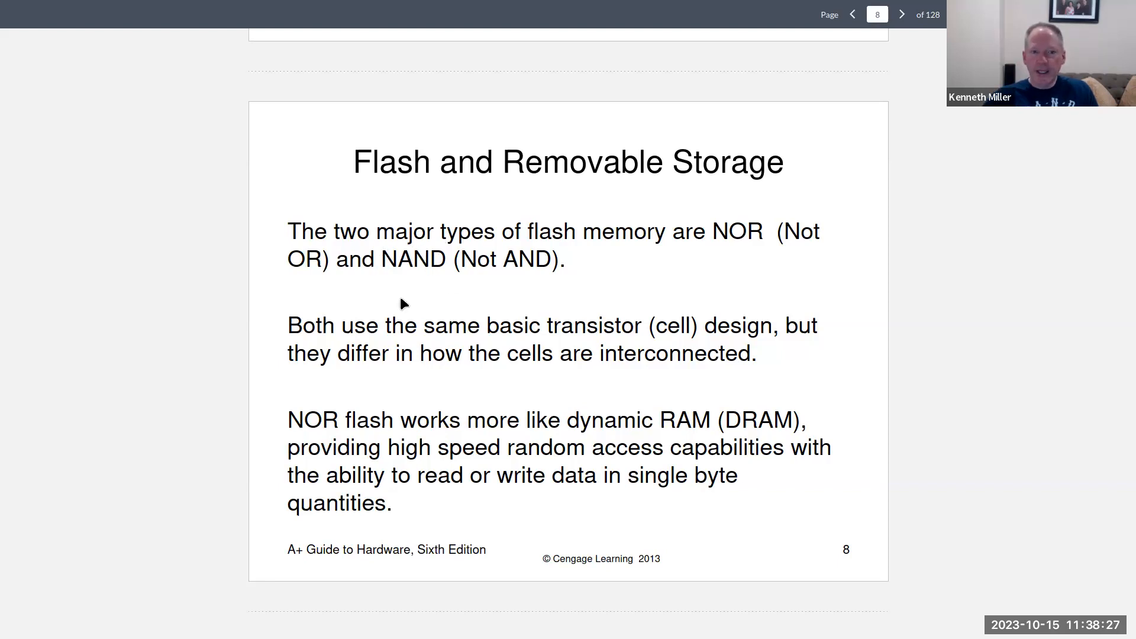
scroll(down, 3)
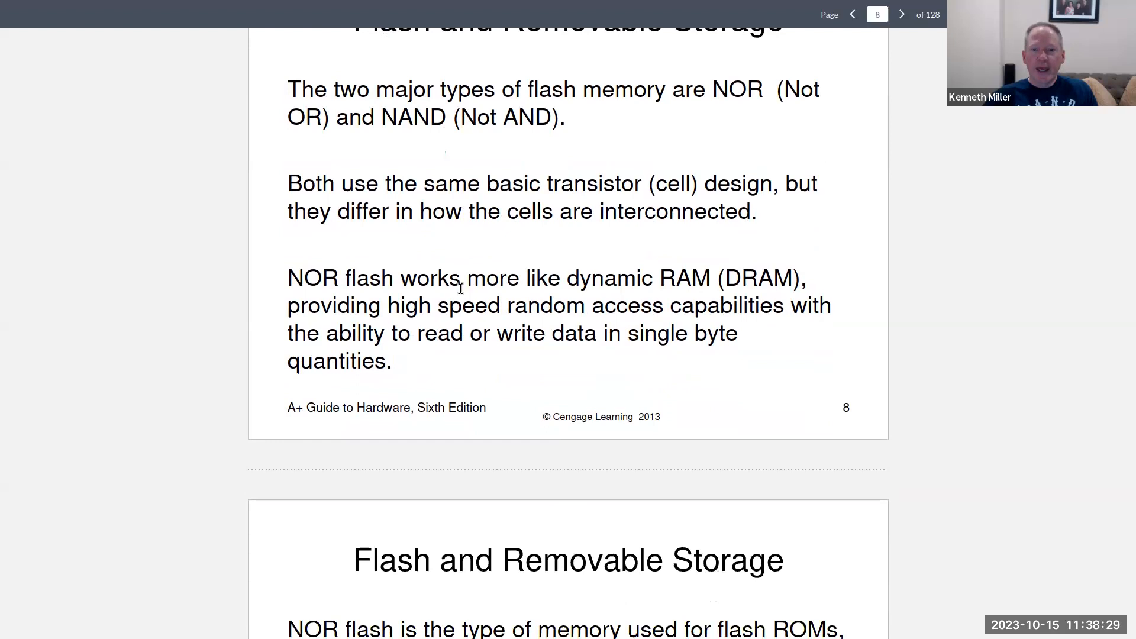
scroll(down, 3)
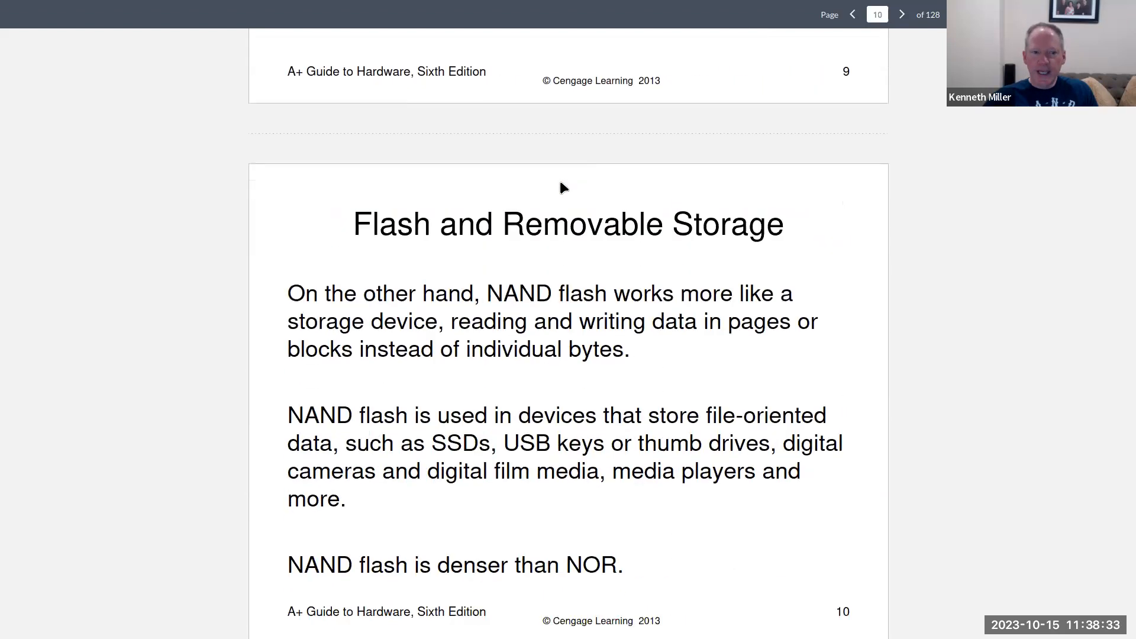
scroll(down, 3)
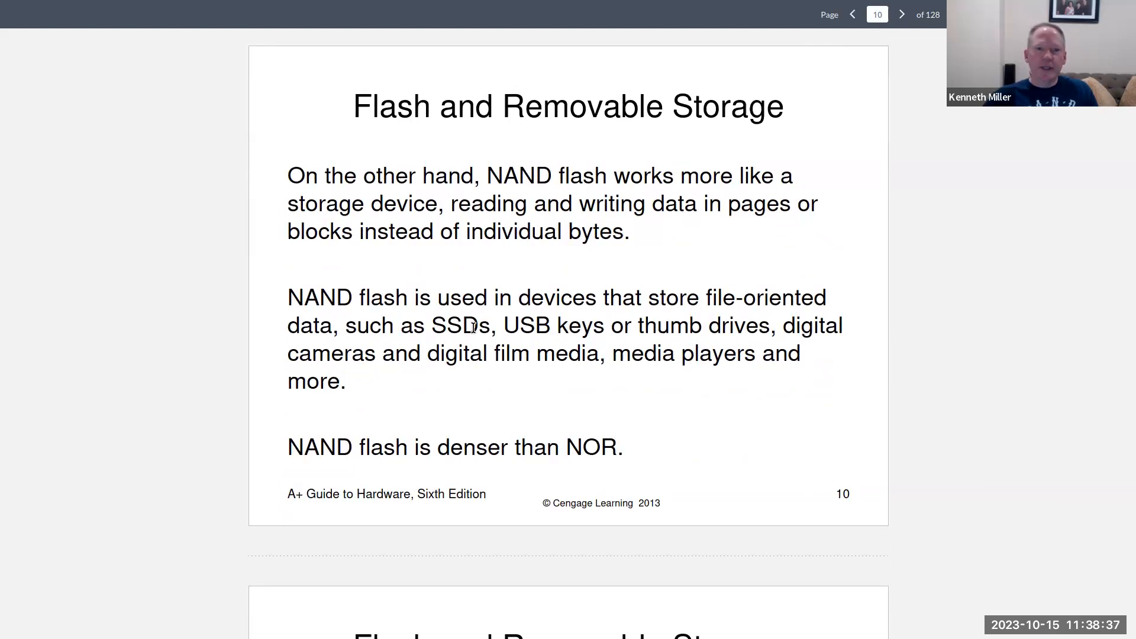
scroll(down, 3)
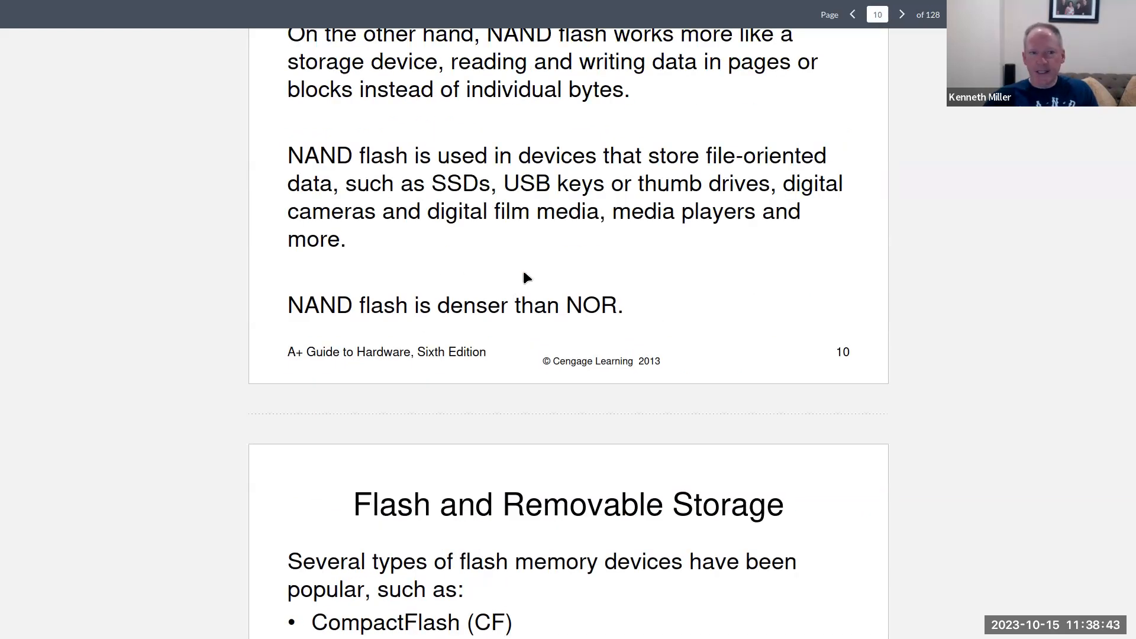
scroll(down, 3)
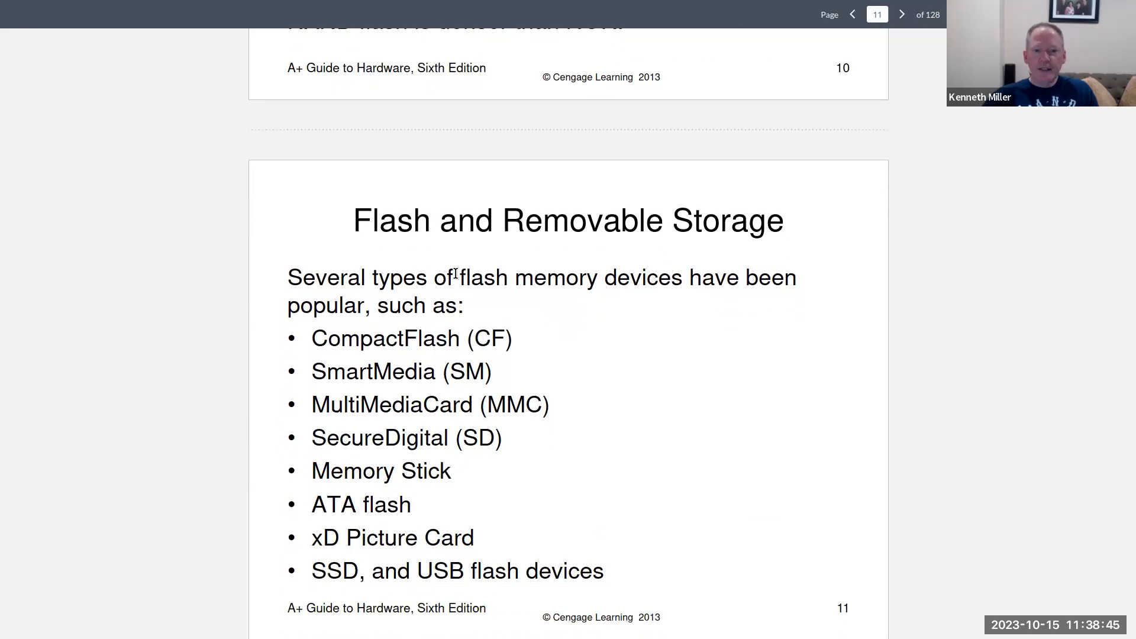
scroll(down, 3)
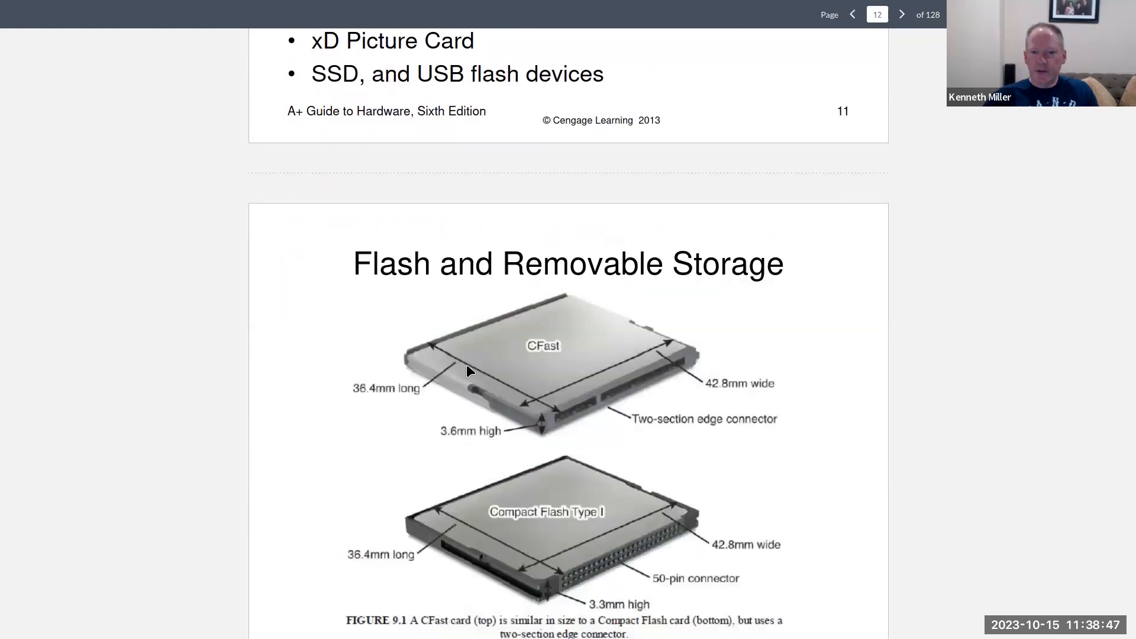
Scroll to the page 15 SSD slide and briefly highlight the SLC, MLC and TLC subtypes list
scroll(down, 3)
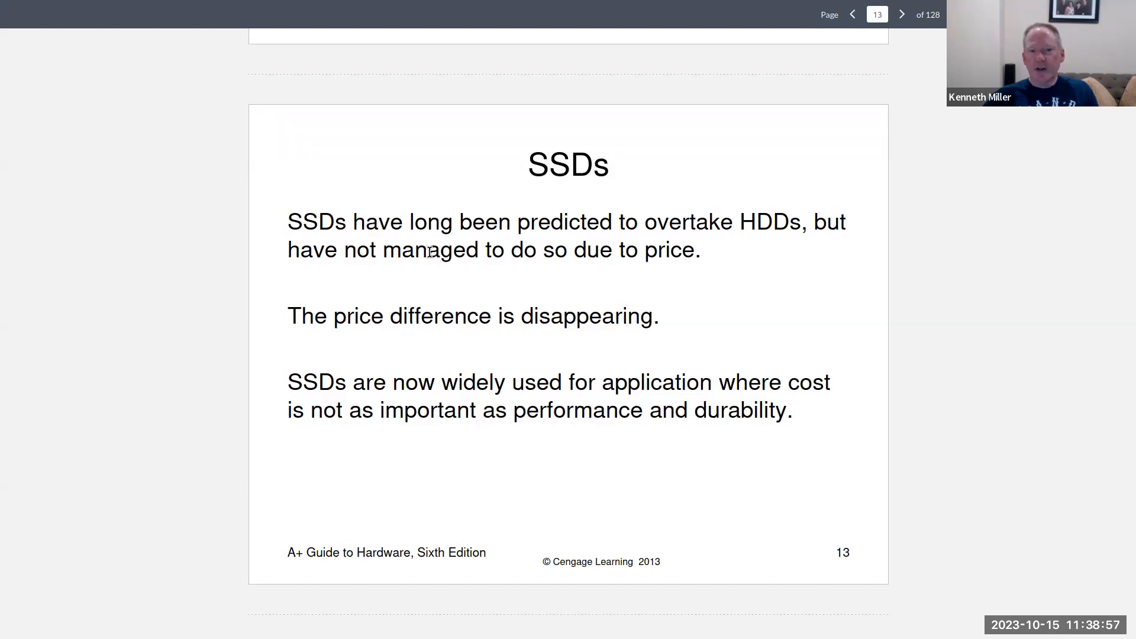
mouse_move(426, 282)
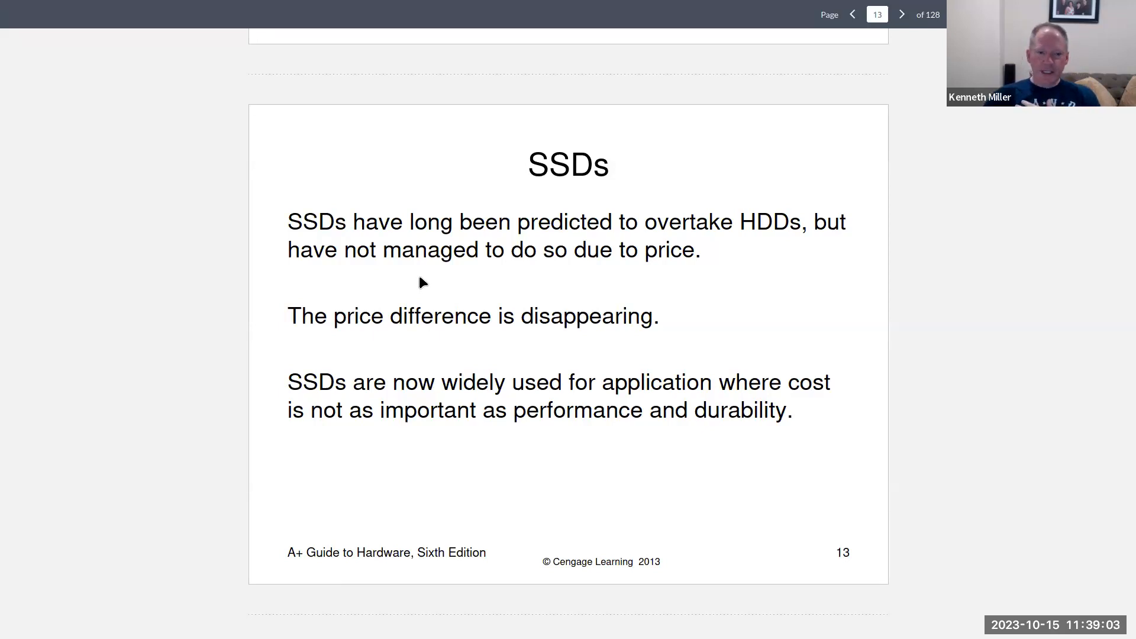
mouse_move(400, 284)
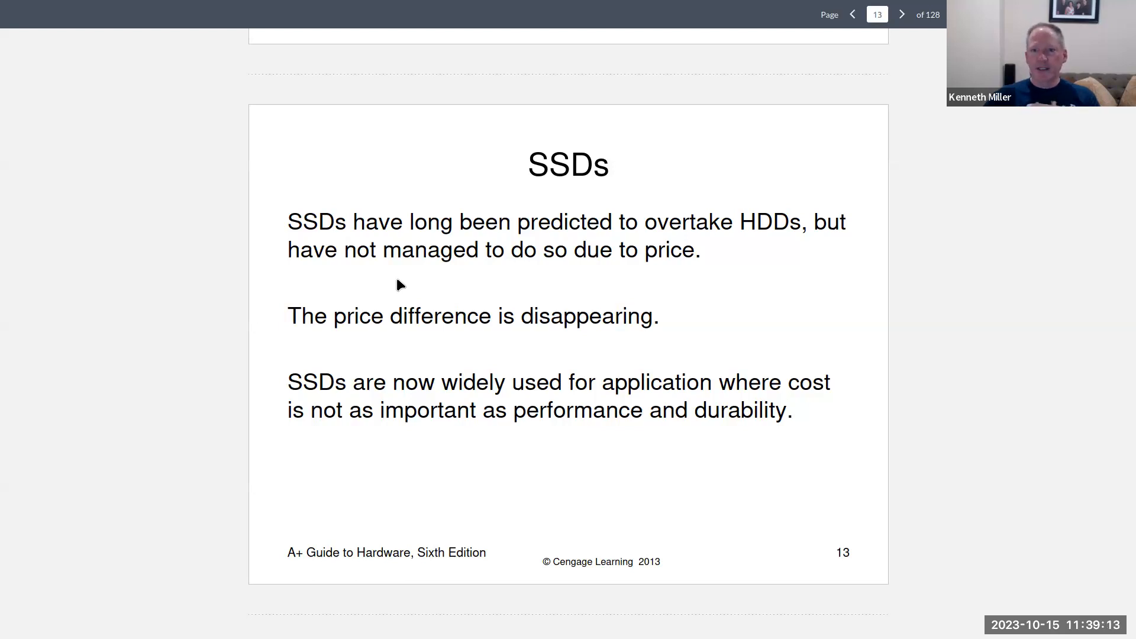
scroll(down, 3)
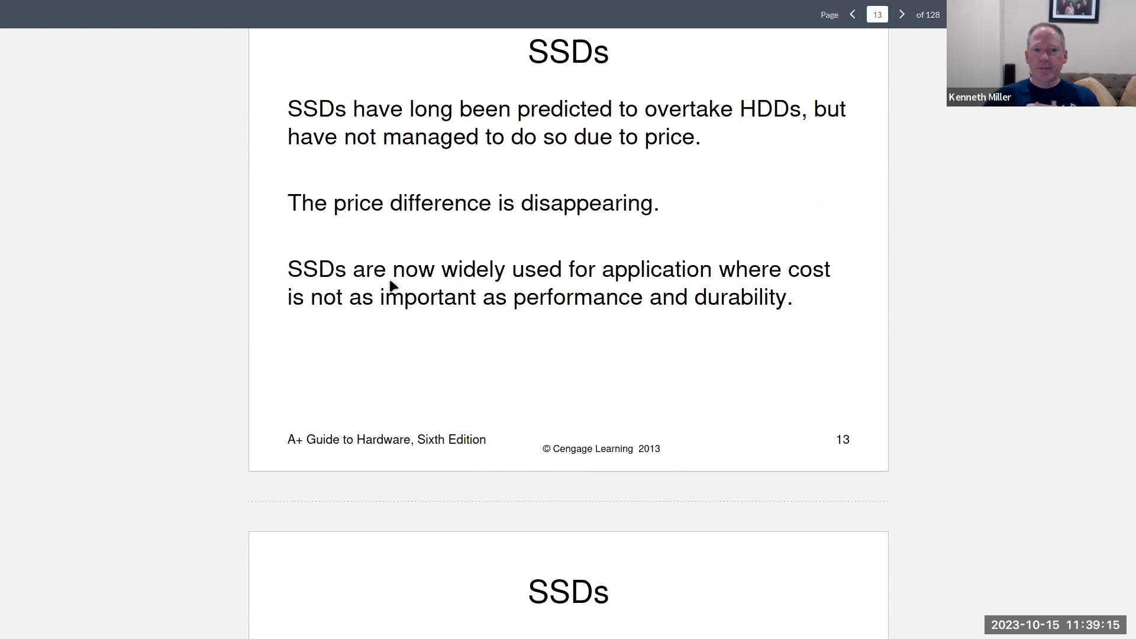
scroll(down, 3)
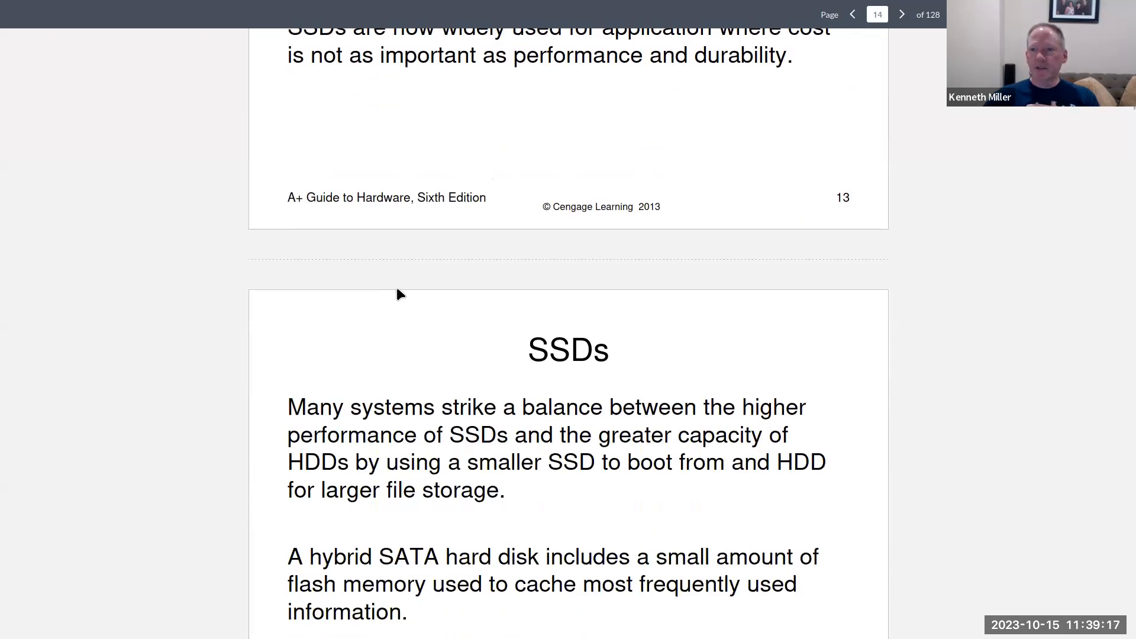
mouse_move(394, 293)
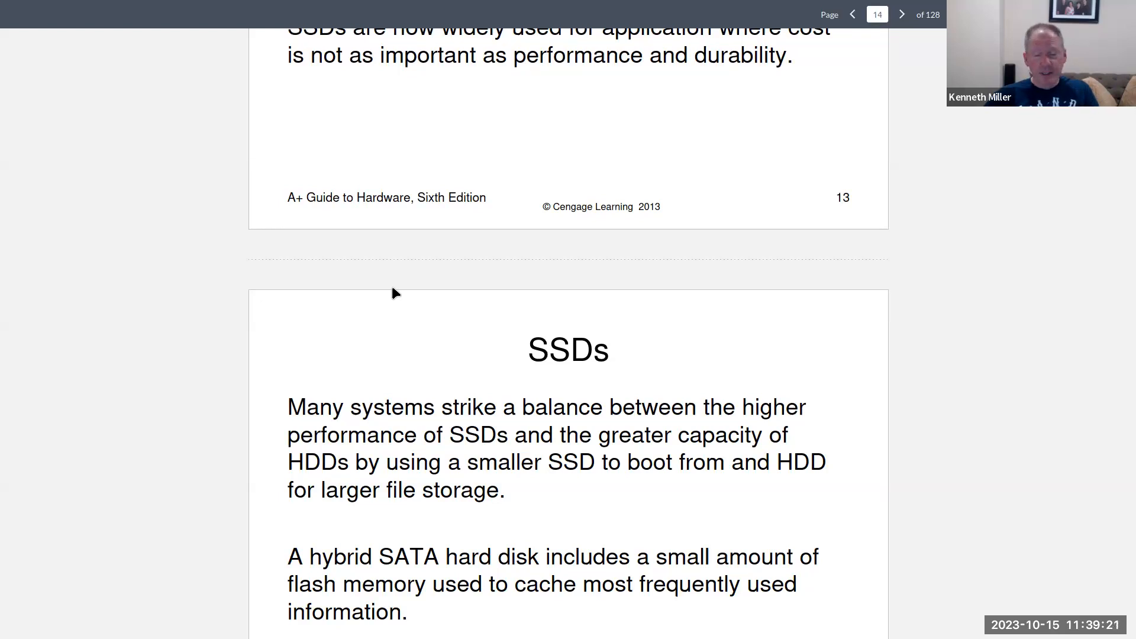
scroll(down, 3)
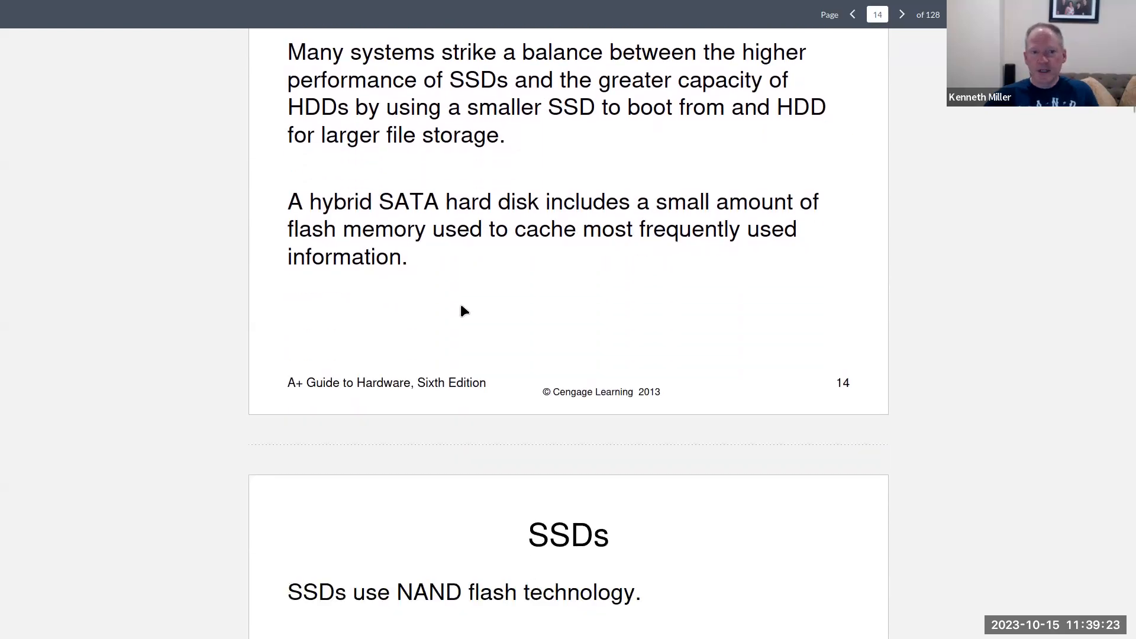
scroll(down, 3)
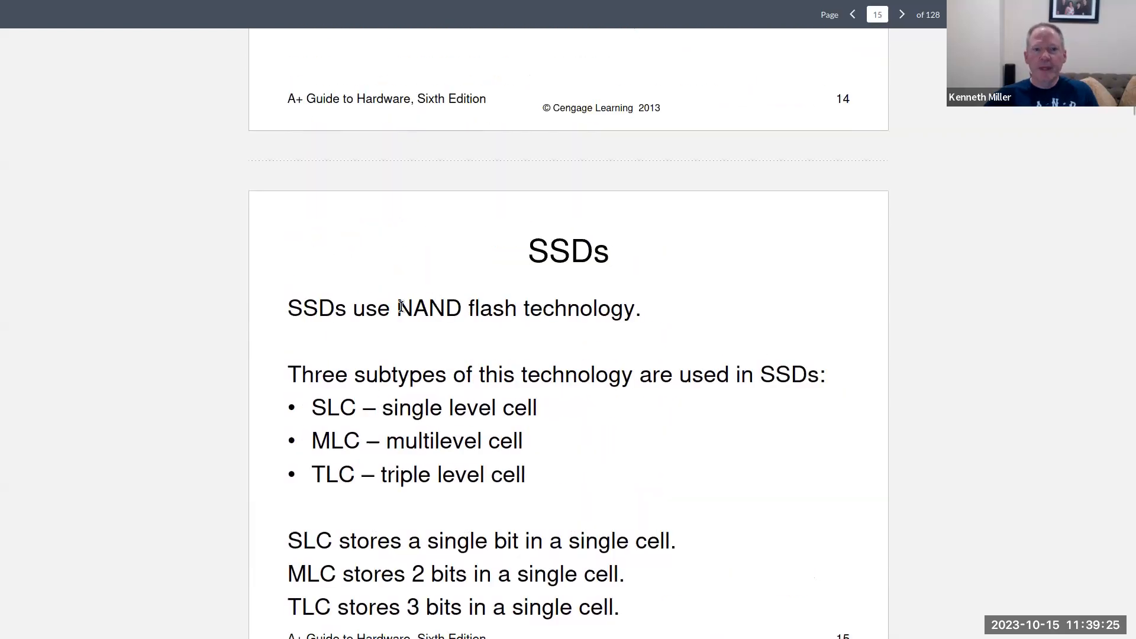
scroll(down, 3)
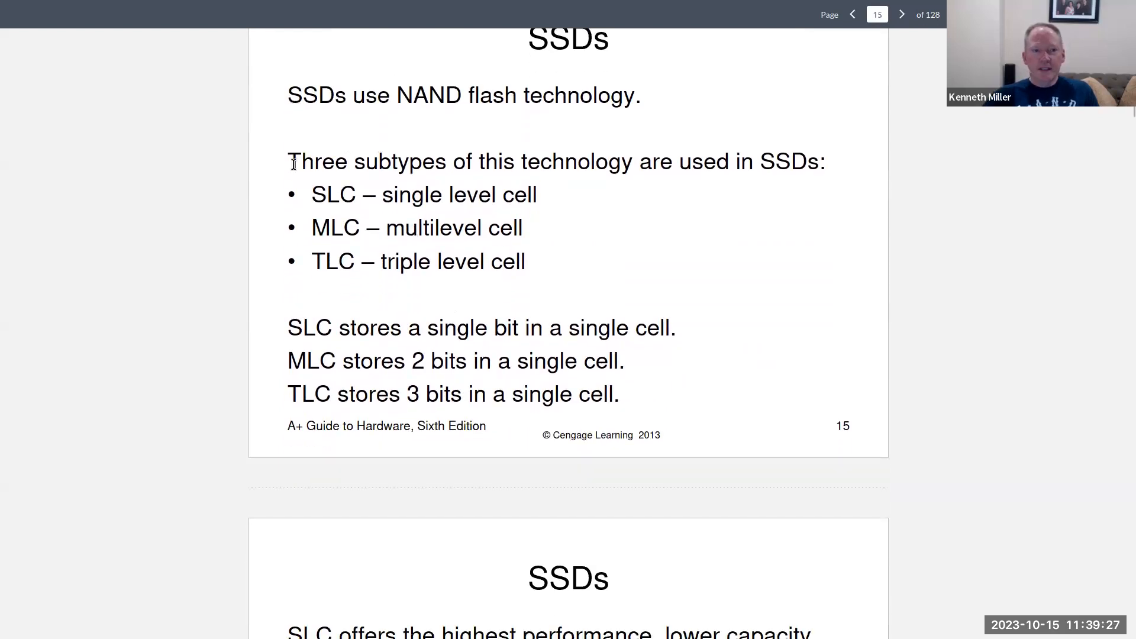
drag(289, 161, 547, 269)
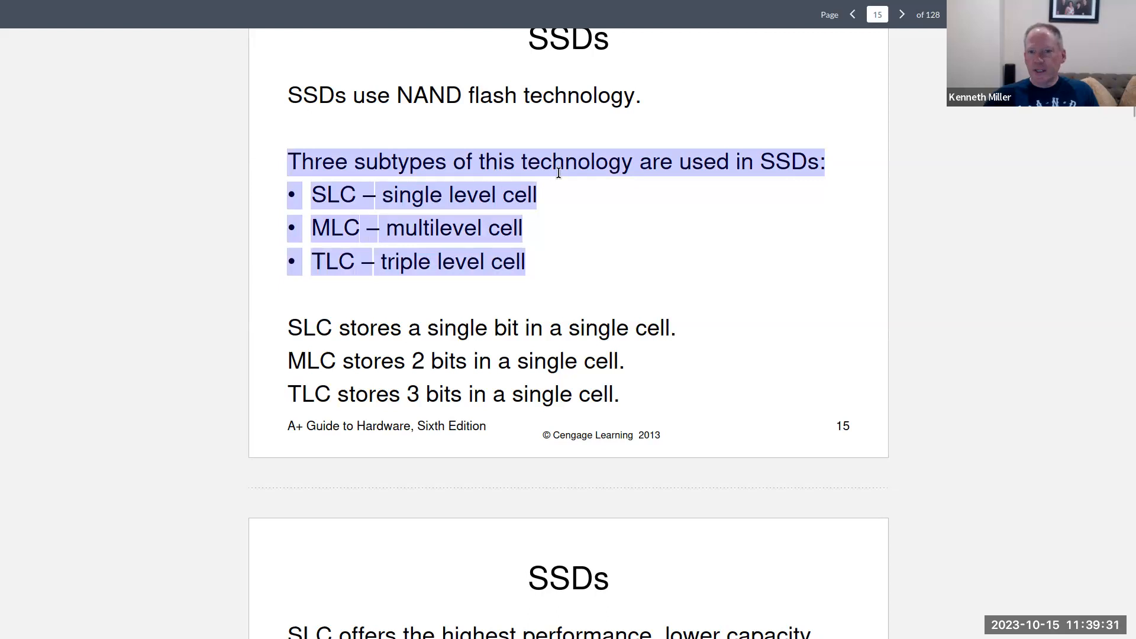
mouse_move(492, 166)
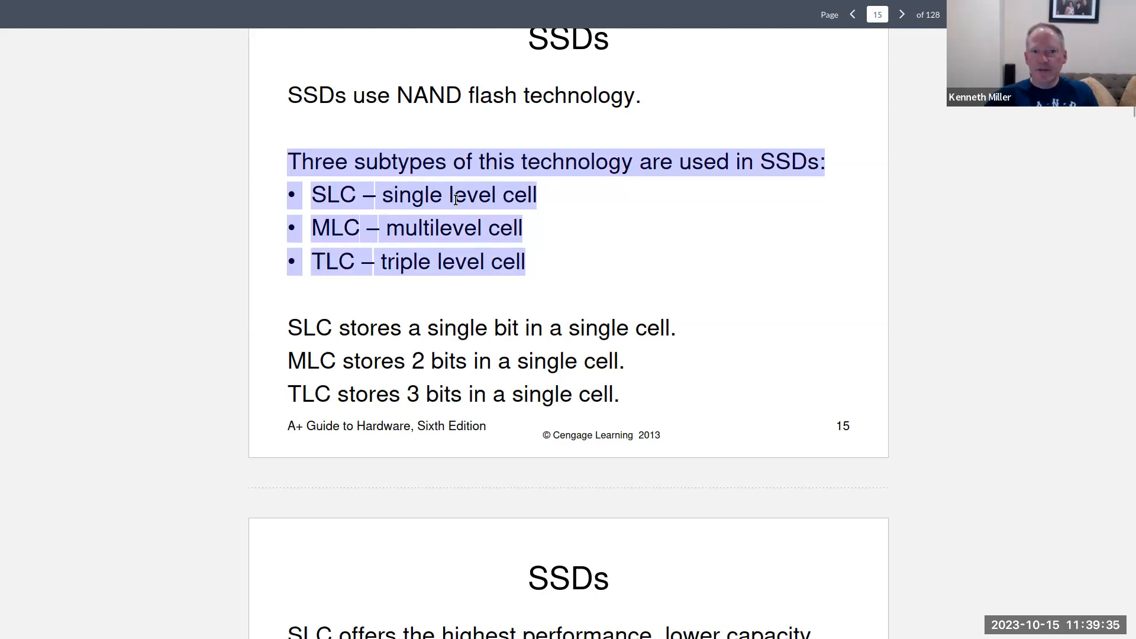
mouse_move(518, 220)
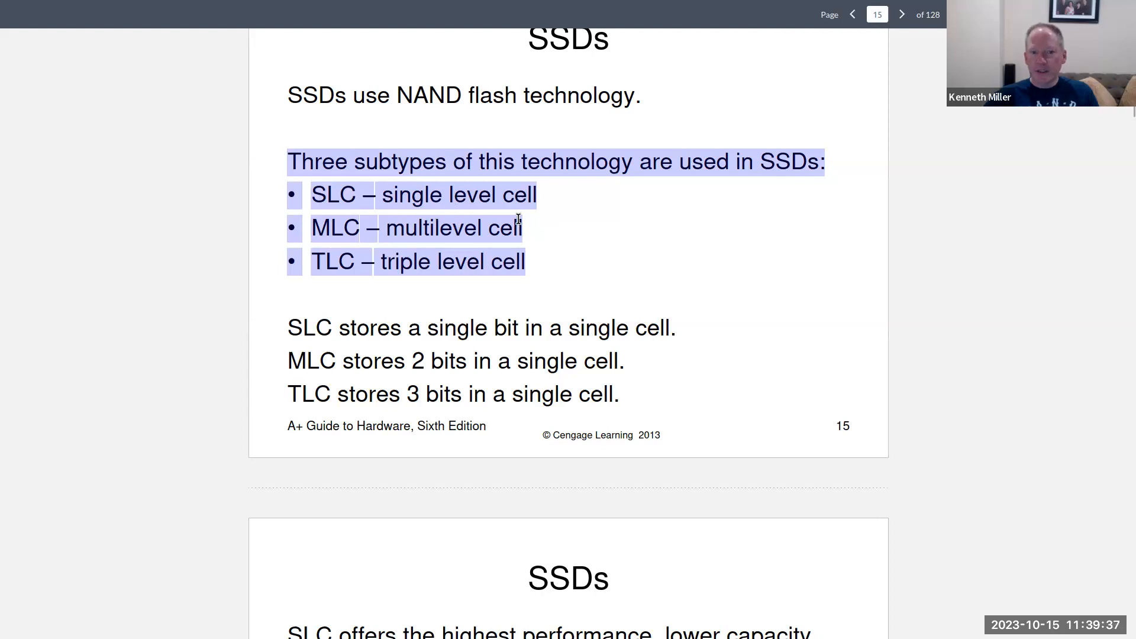
click(452, 261)
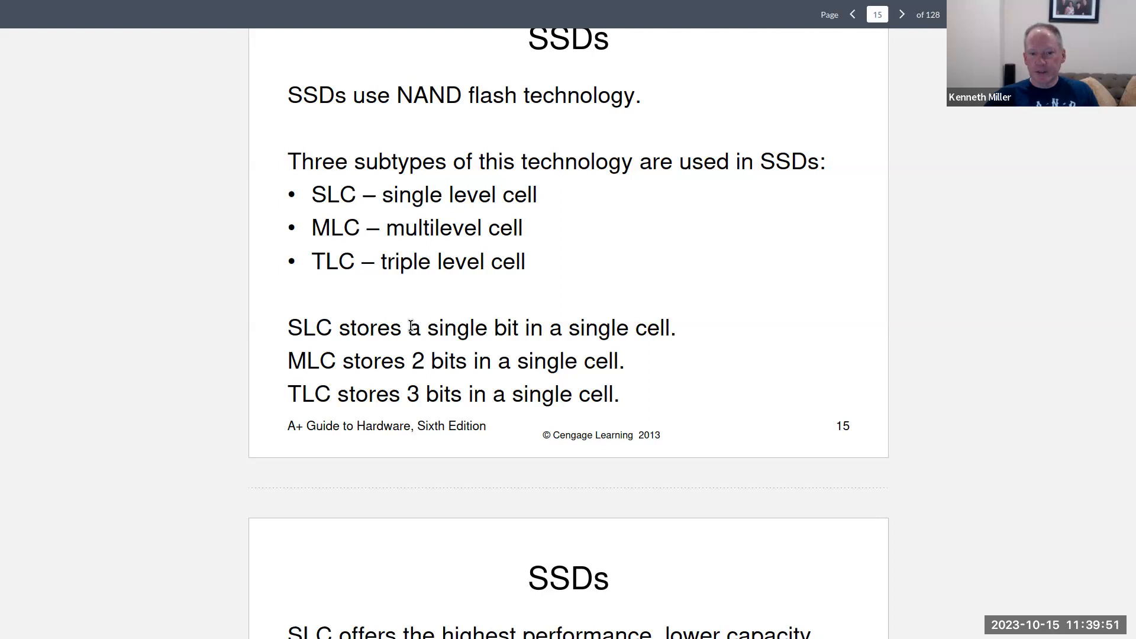
Scroll past the SSD slides to the page 31 card reader figure and Optical Storage slide
scroll(down, 3)
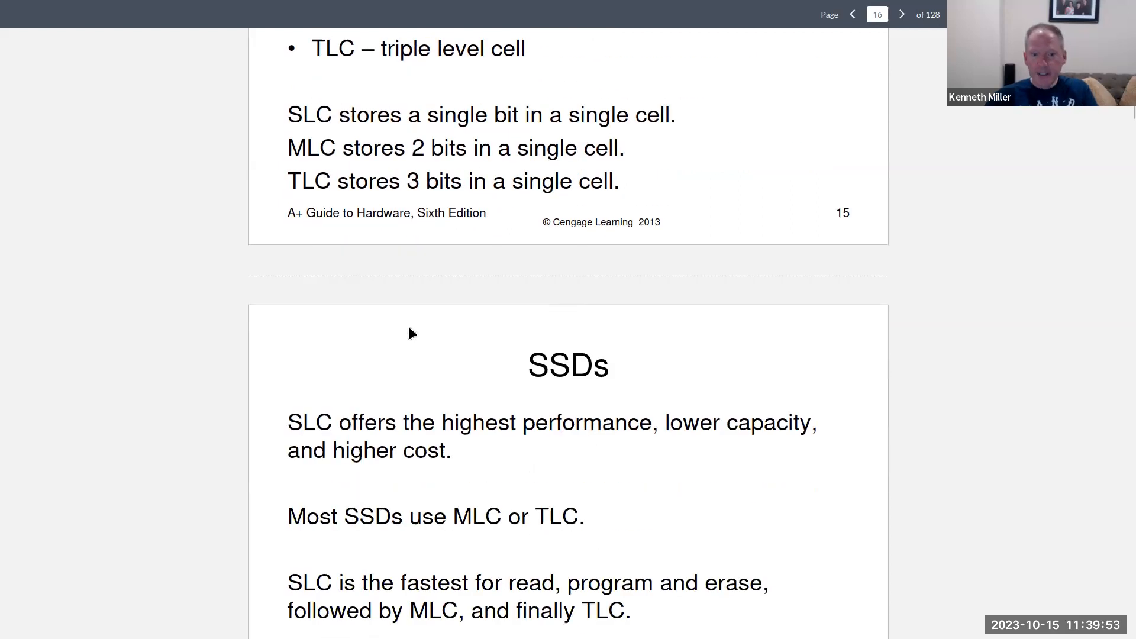
scroll(down, 3)
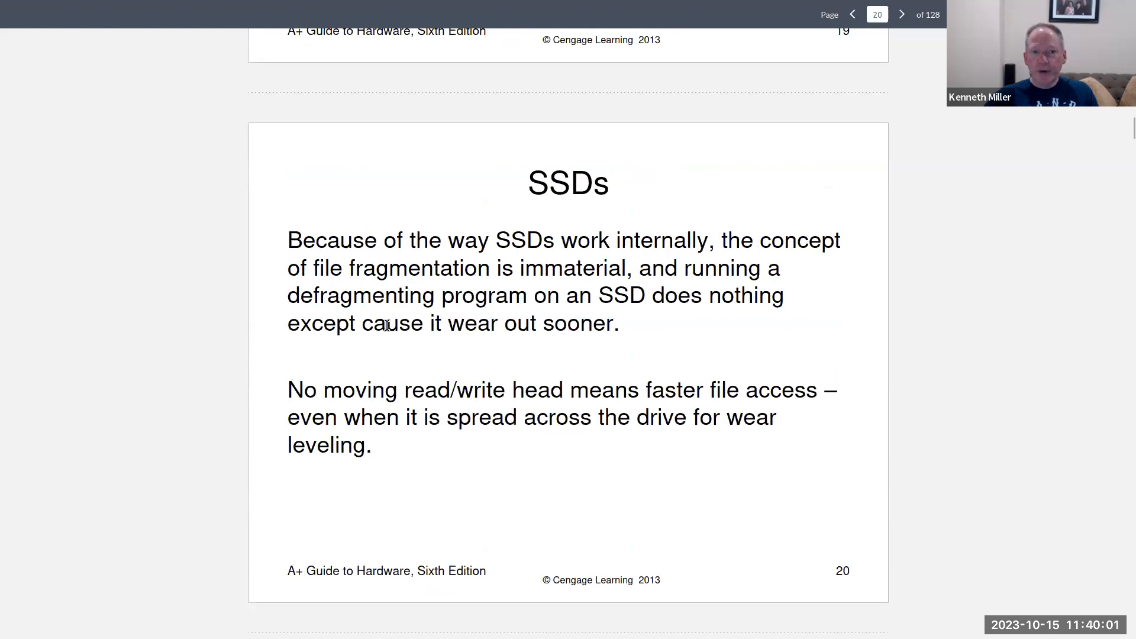
scroll(down, 3)
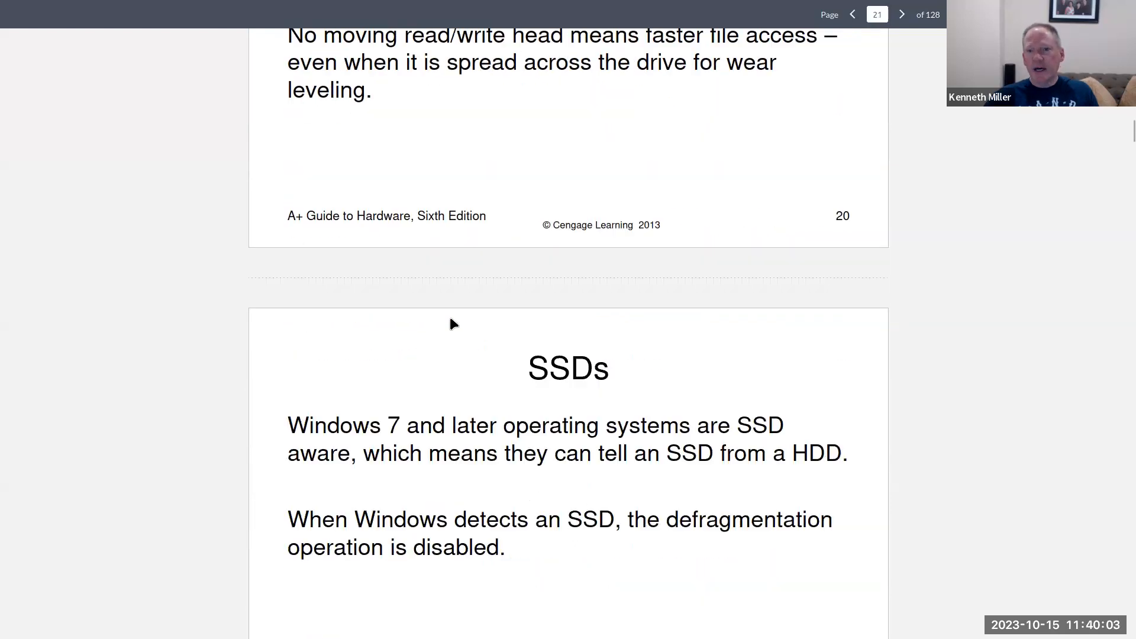
click(902, 14)
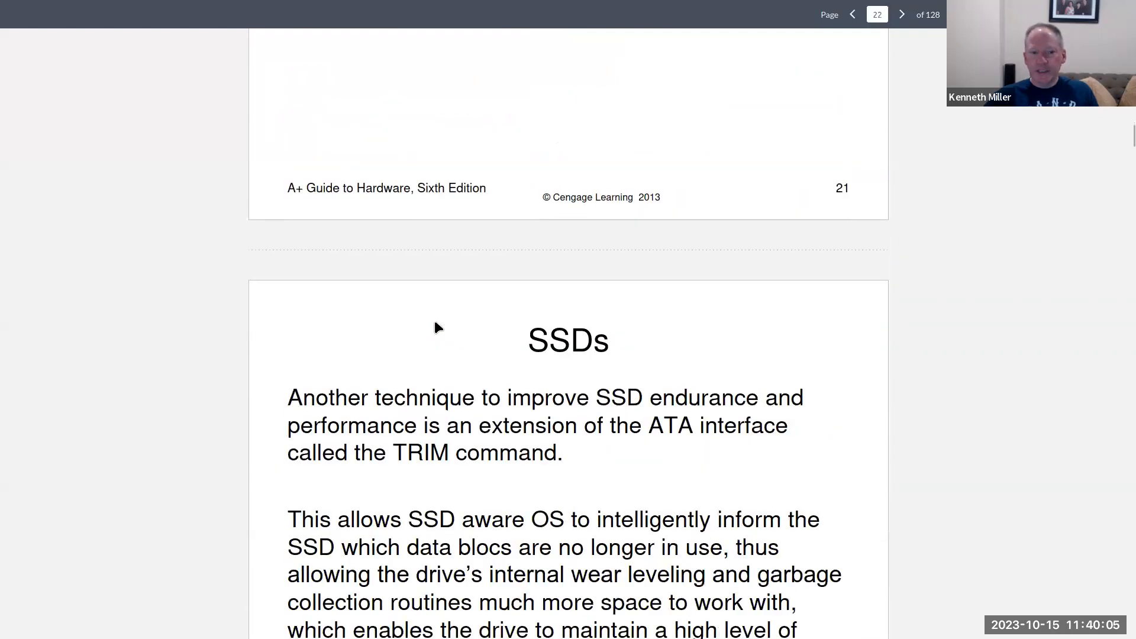
scroll(down, 3)
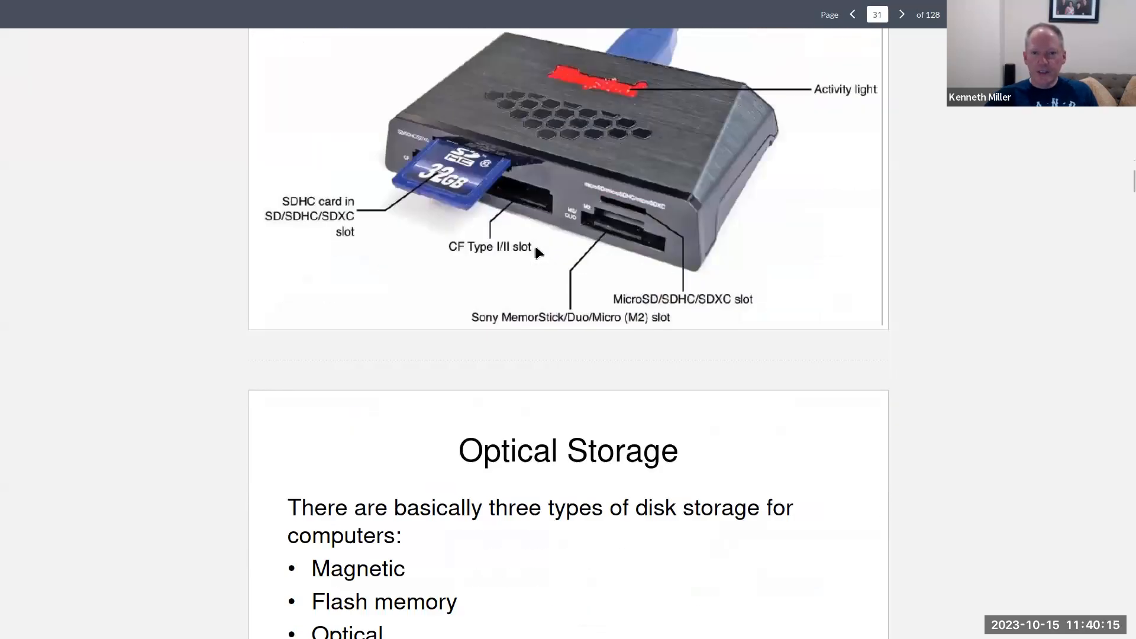
Scroll the CD history slides, highlighting 'Beethoven's 70 minute', to the page 35 Billy Joel 52nd Street slide
scroll(down, 3)
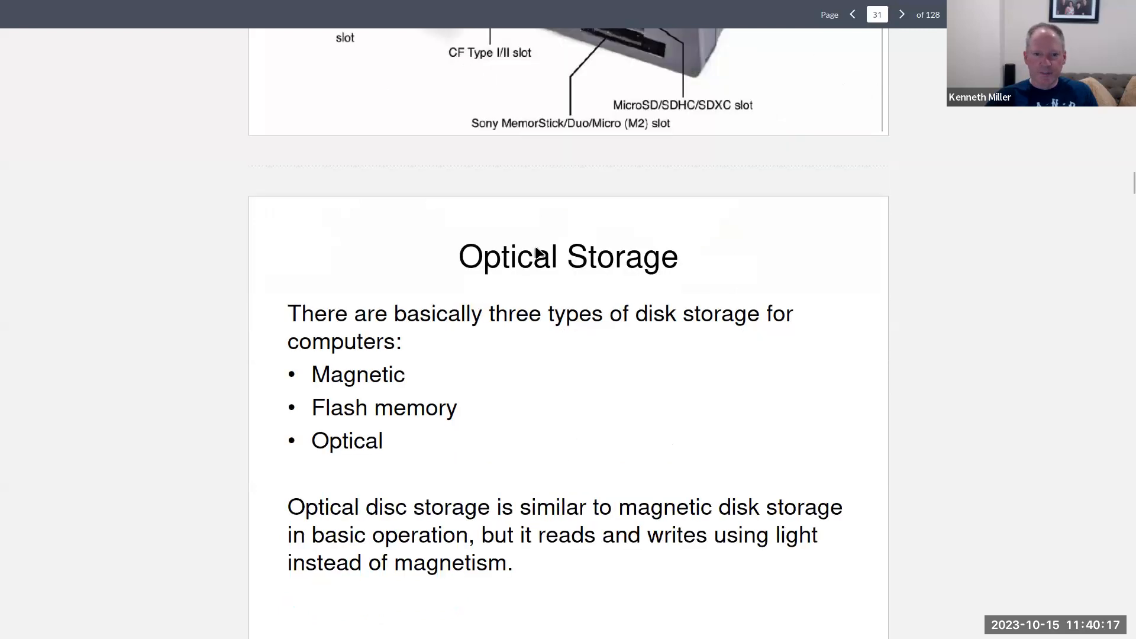
scroll(down, 3)
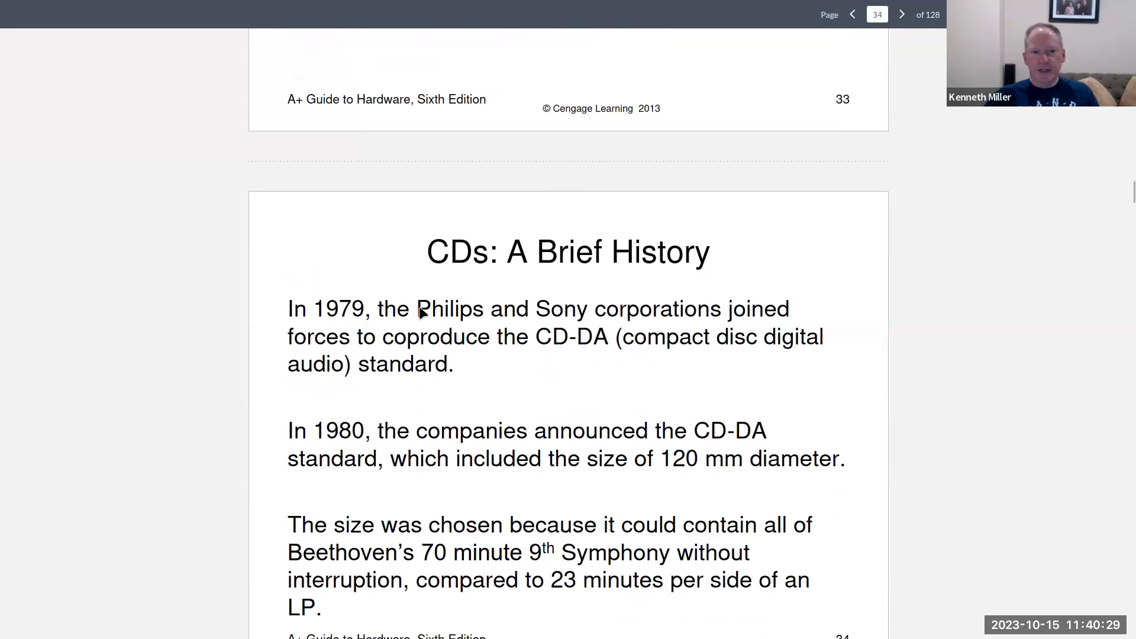
scroll(down, 3)
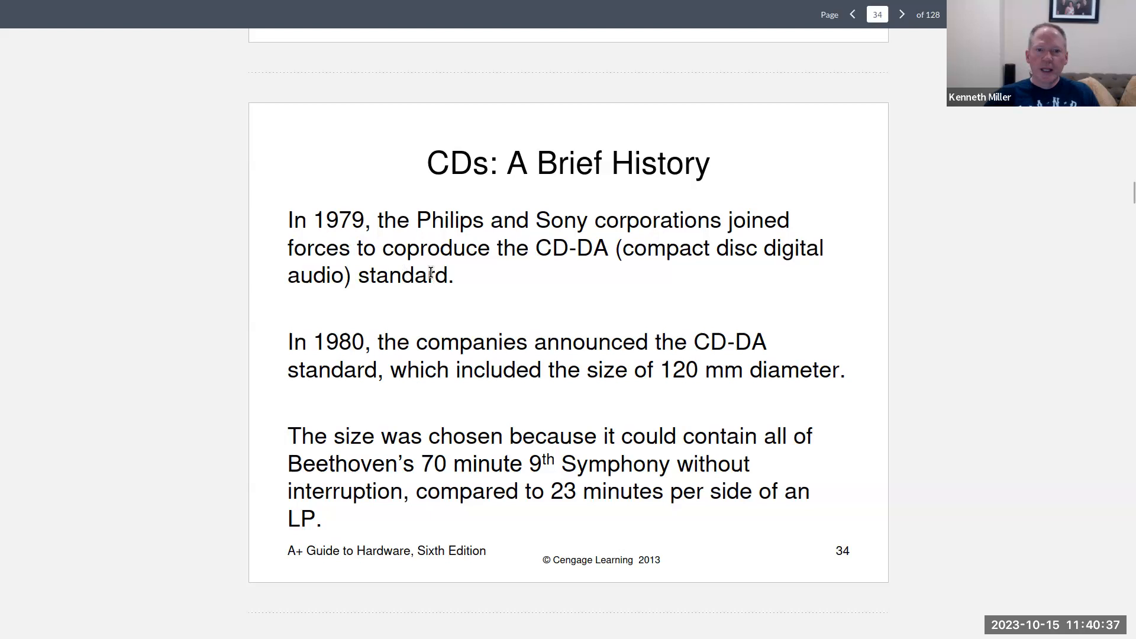
scroll(down, 3)
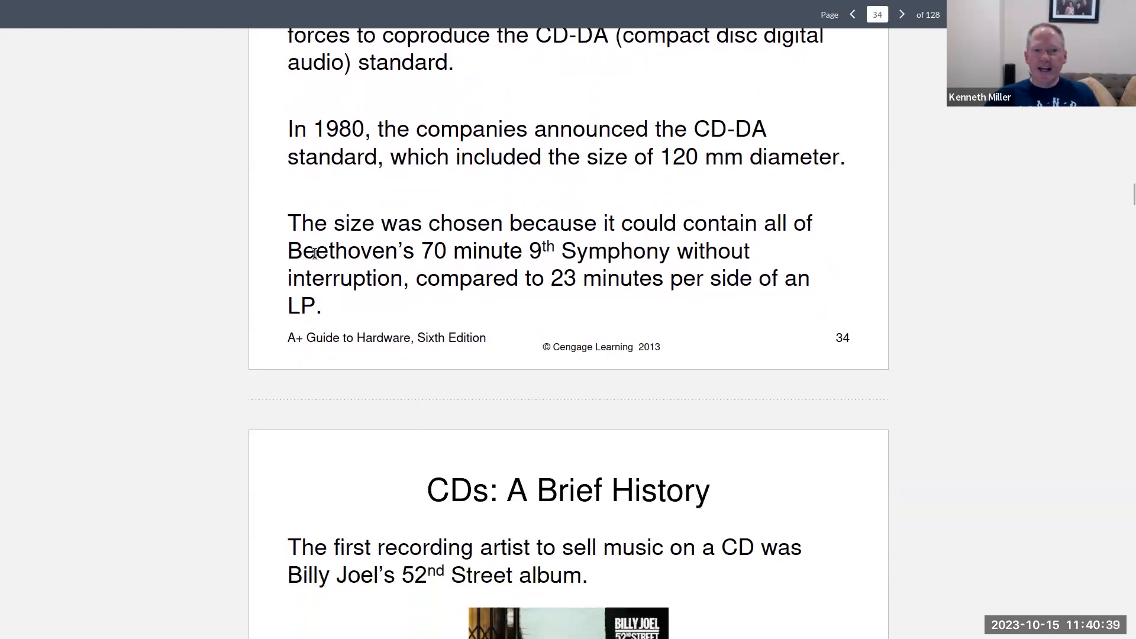
drag(288, 251, 447, 251)
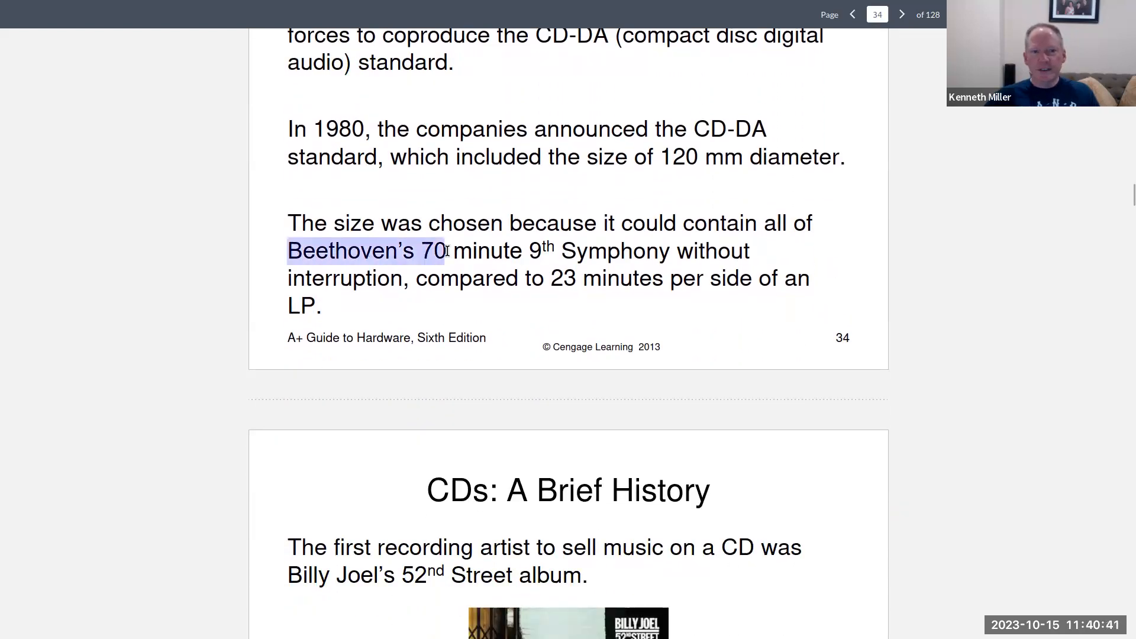
drag(447, 251, 521, 251)
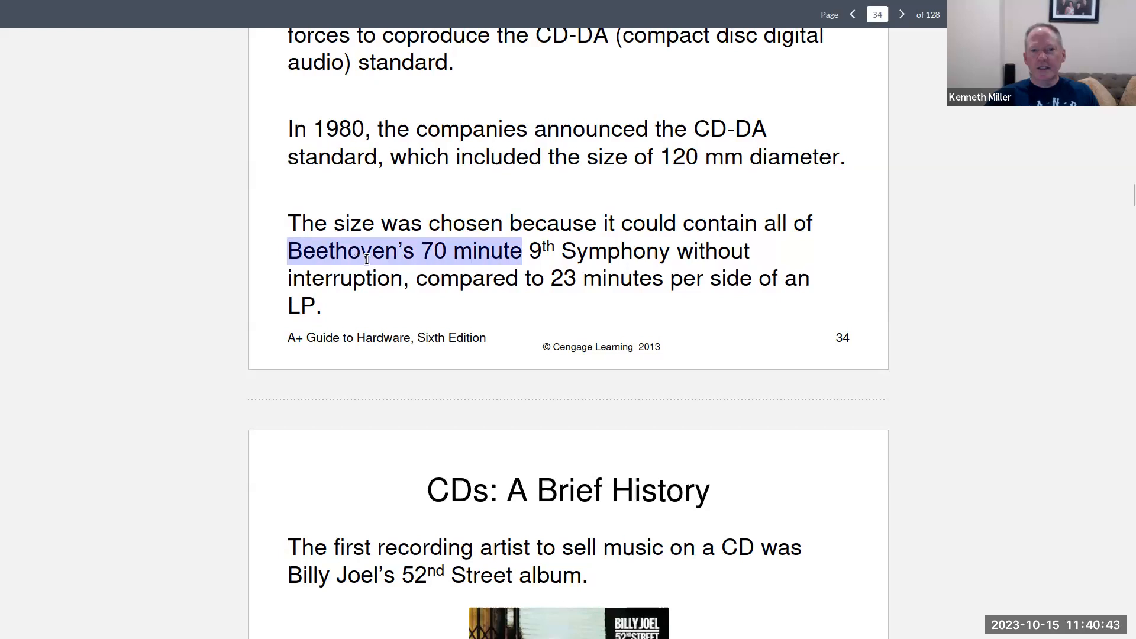
mouse_move(472, 268)
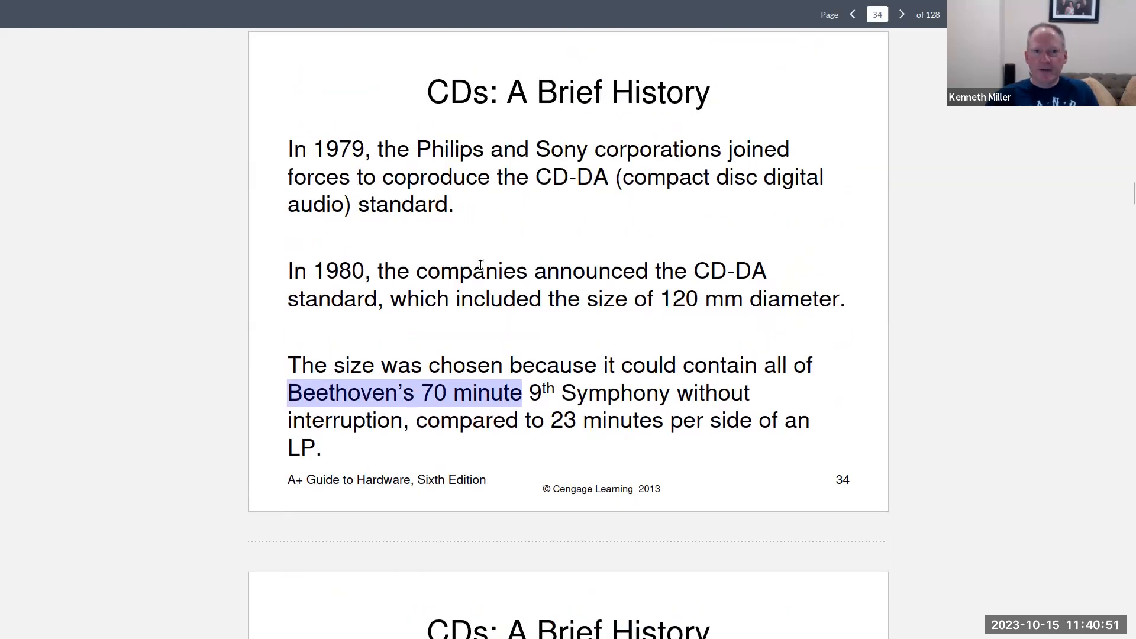
scroll(down, 3)
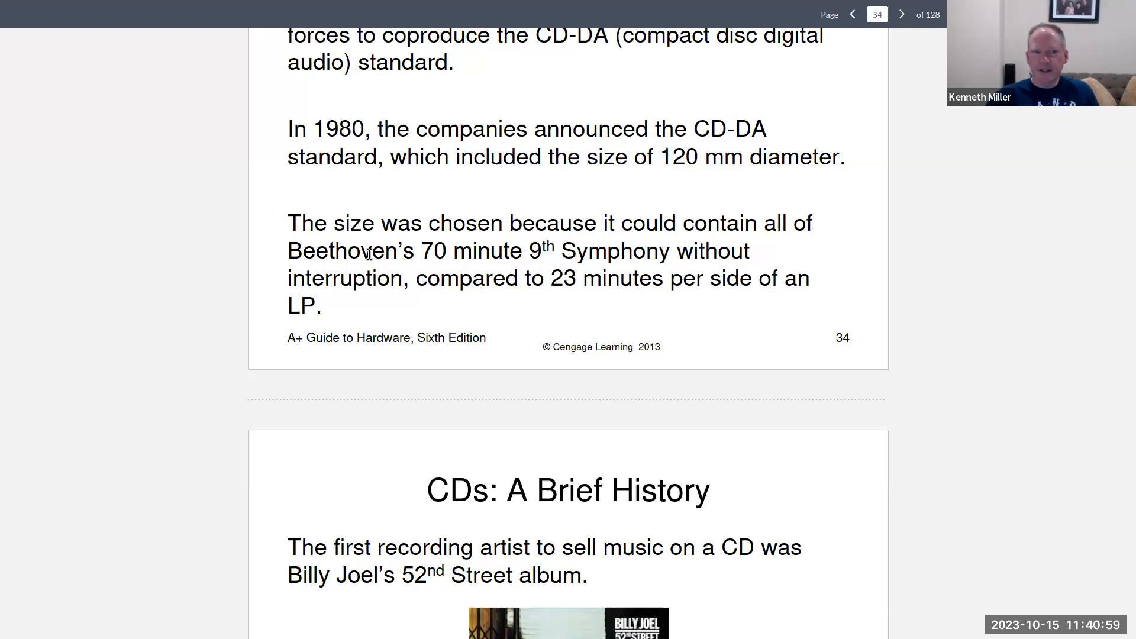
mouse_move(383, 266)
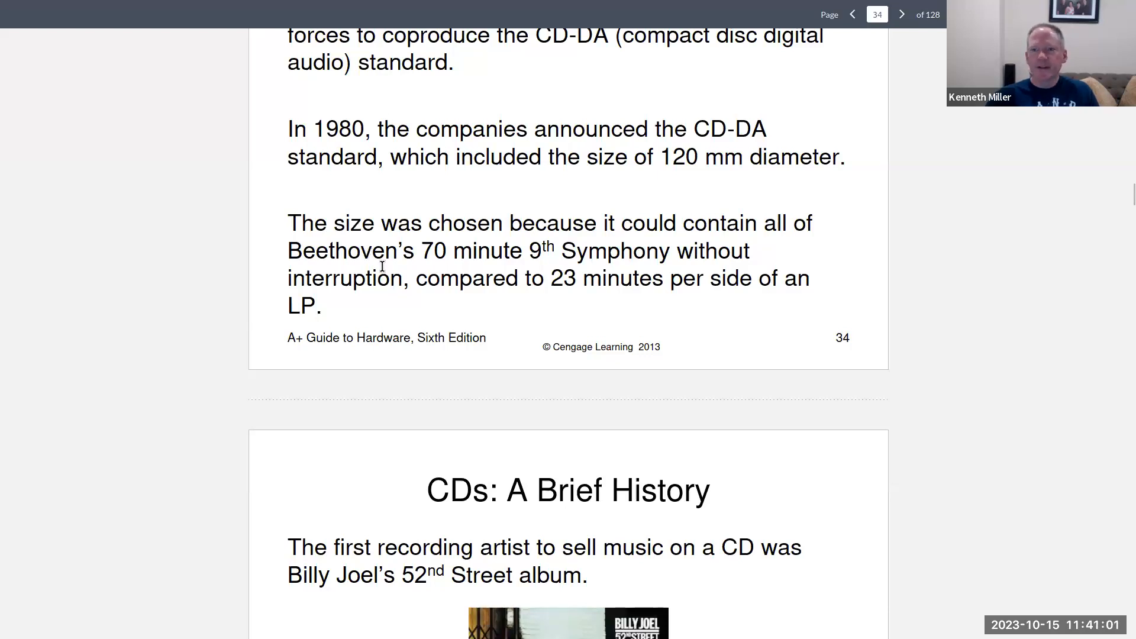
scroll(down, 3)
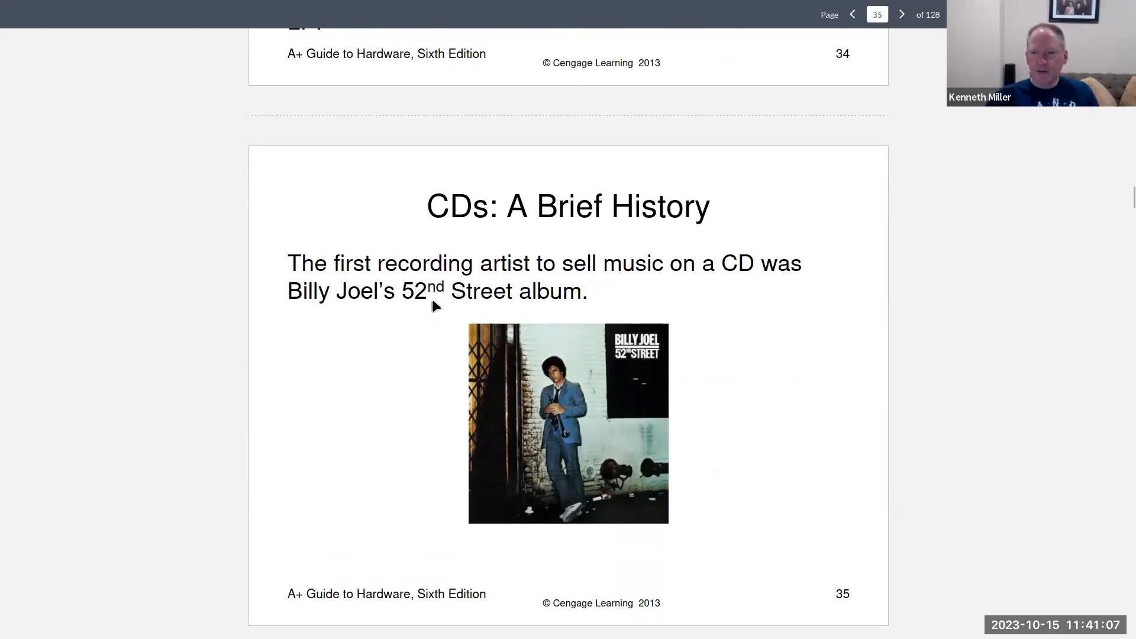
mouse_move(399, 315)
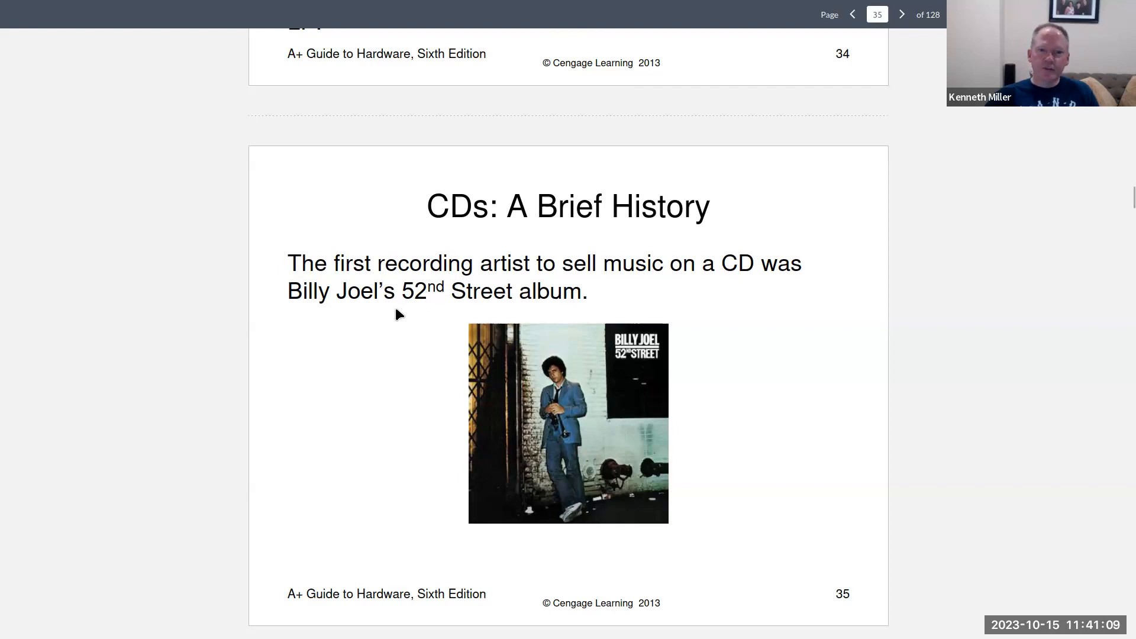
Scroll through the display adapter and integrated video slides to the page 77 video connectors figure
scroll(down, 3)
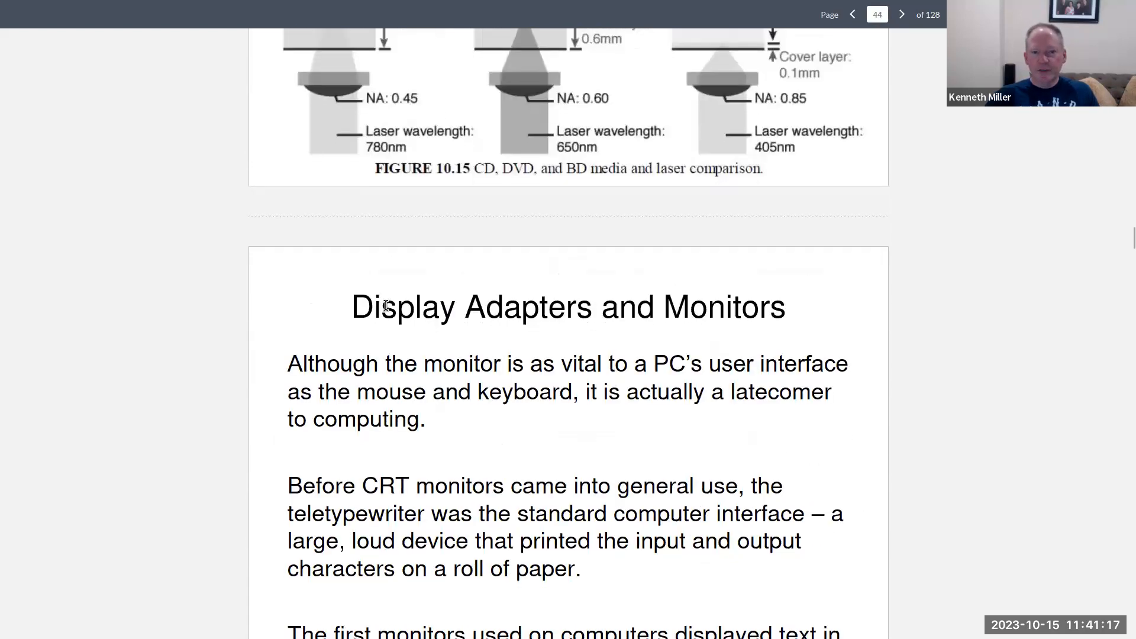
click(902, 15)
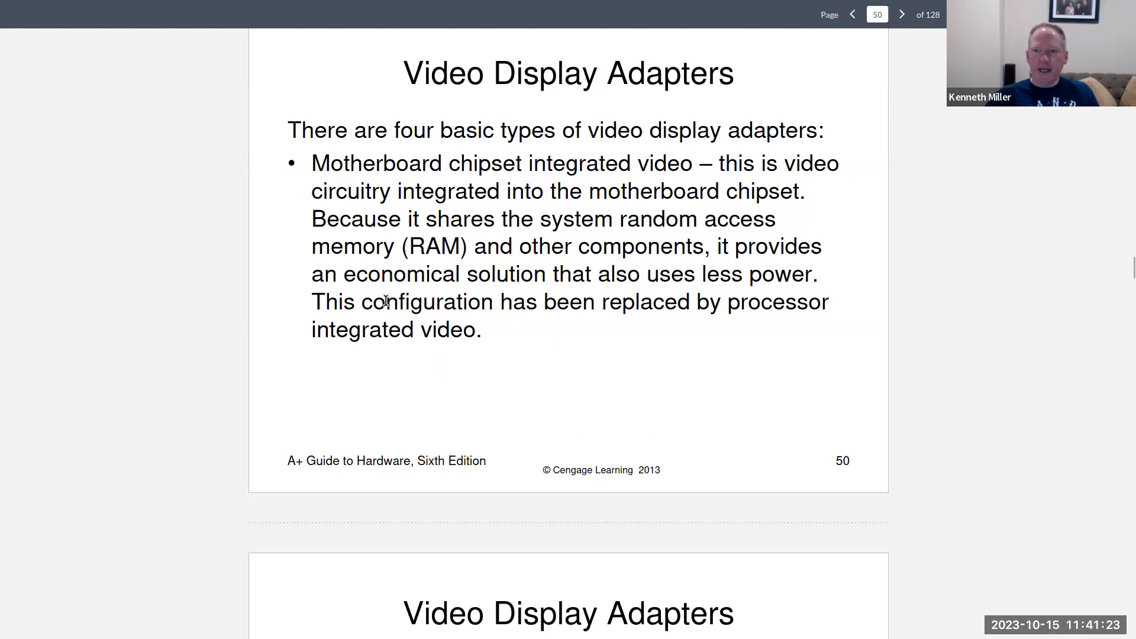
scroll(down, 3)
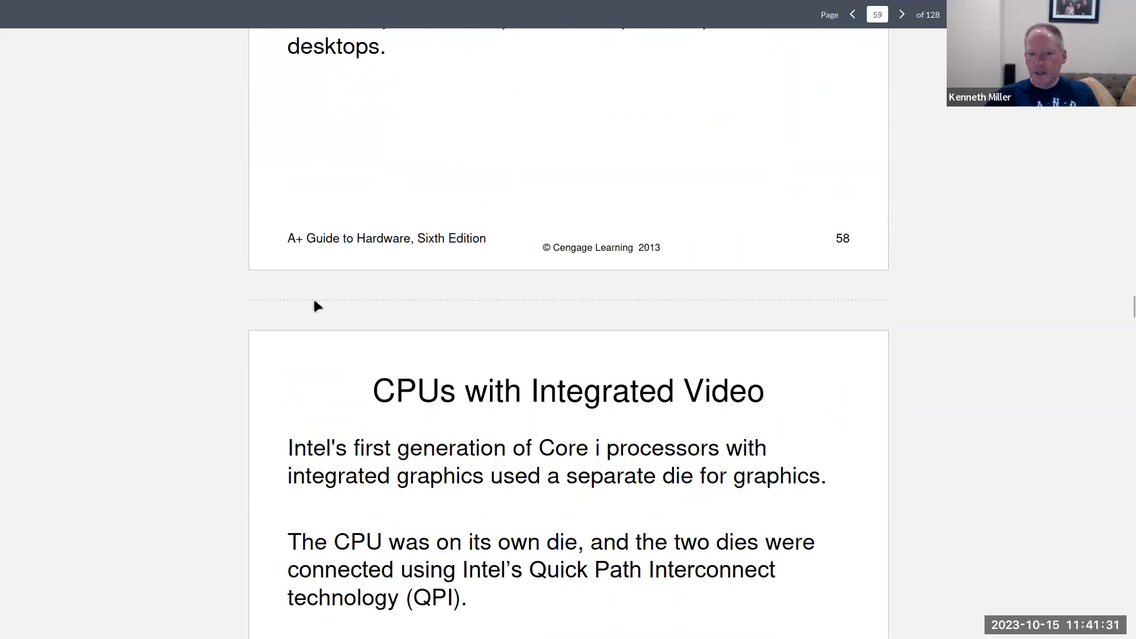
scroll(down, 3)
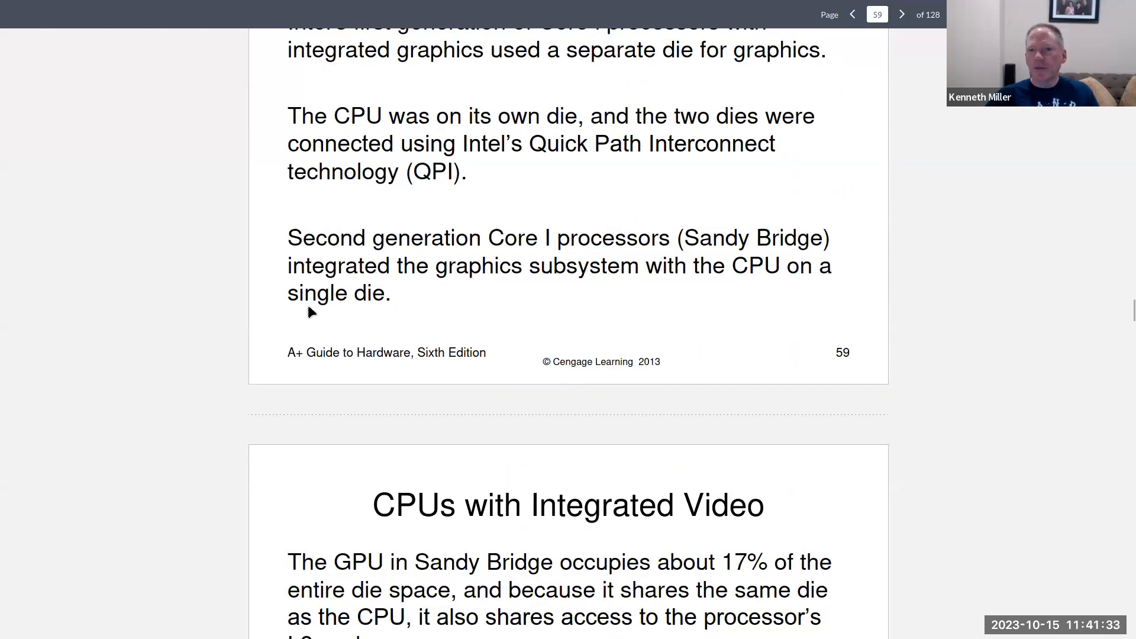
scroll(down, 3)
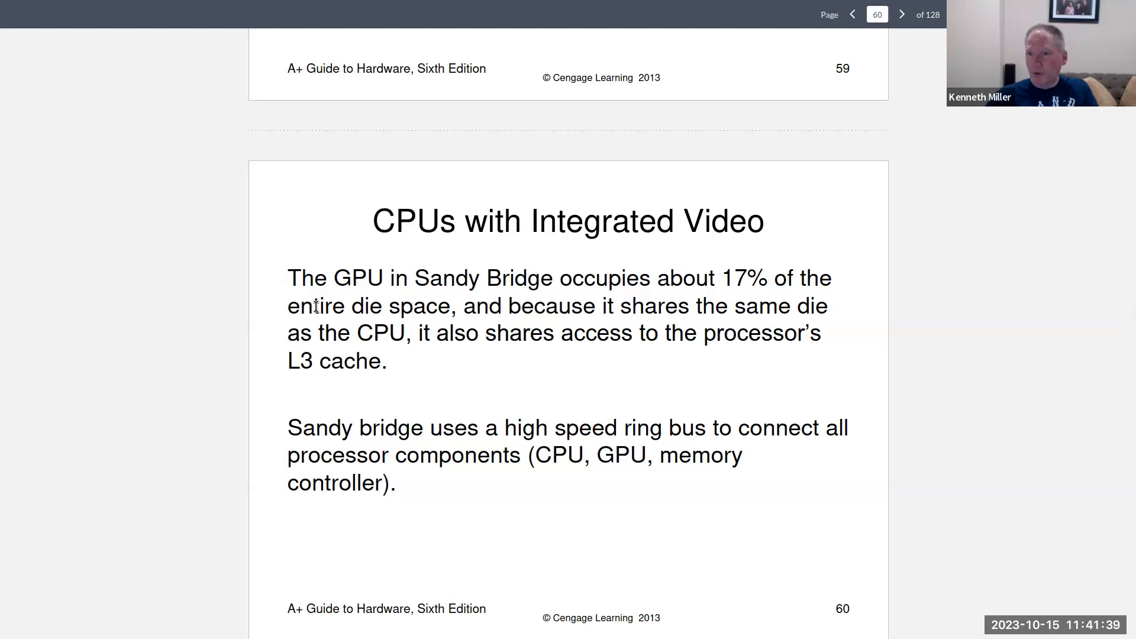
scroll(down, 3)
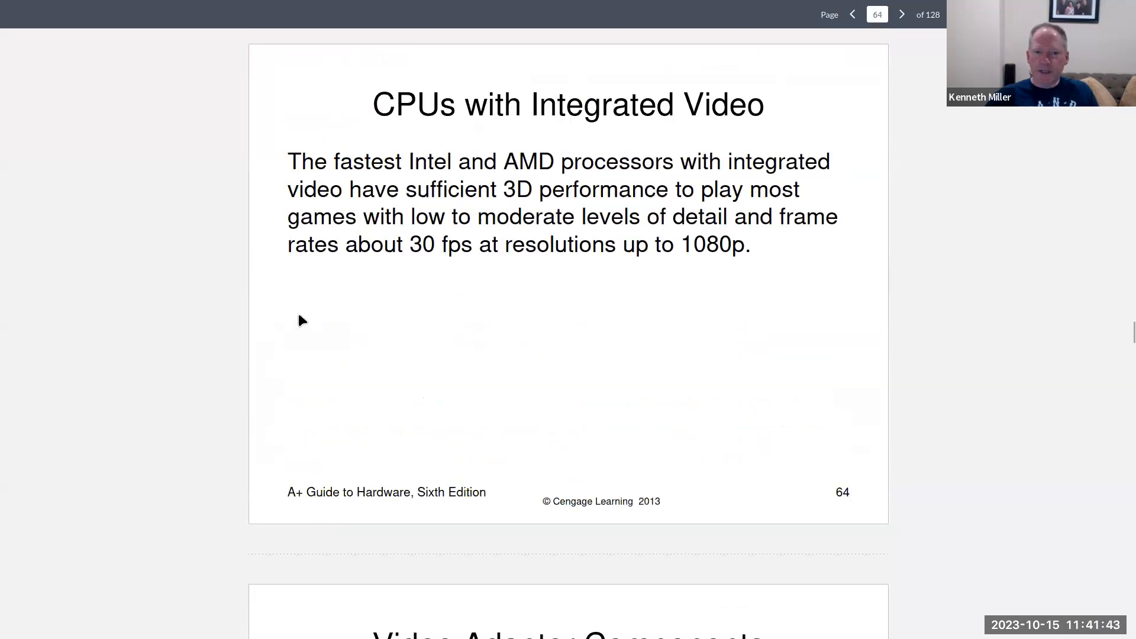
scroll(down, 3)
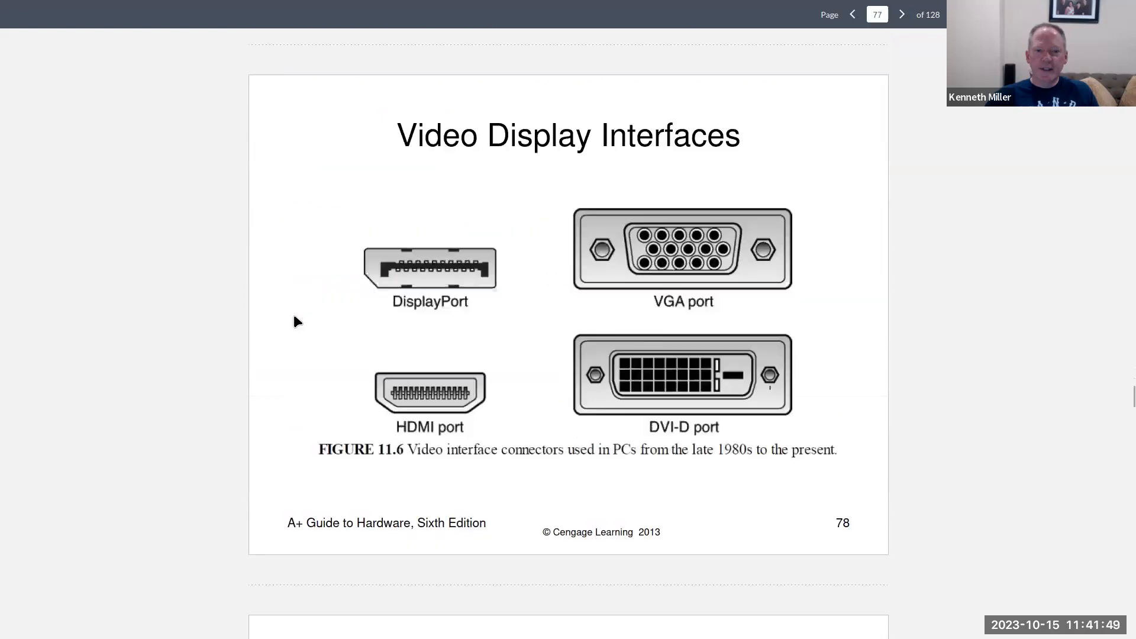
Scroll past the VGA, DVI and HDMI slides to page 104, Basic Connectors on audio mini jacks
click(902, 14)
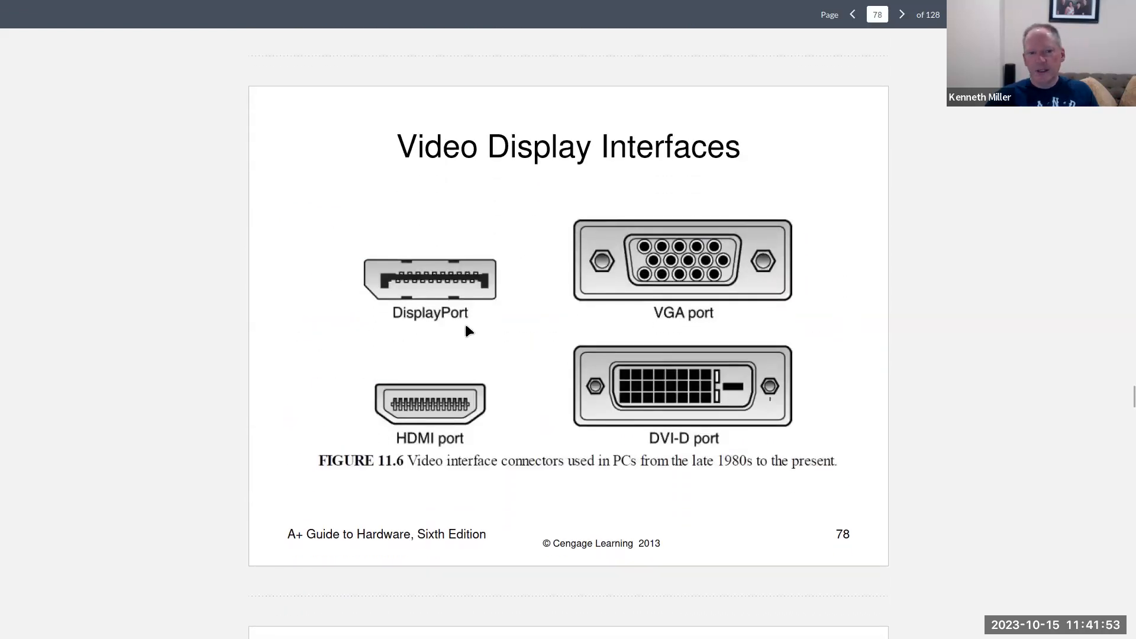
mouse_move(554, 300)
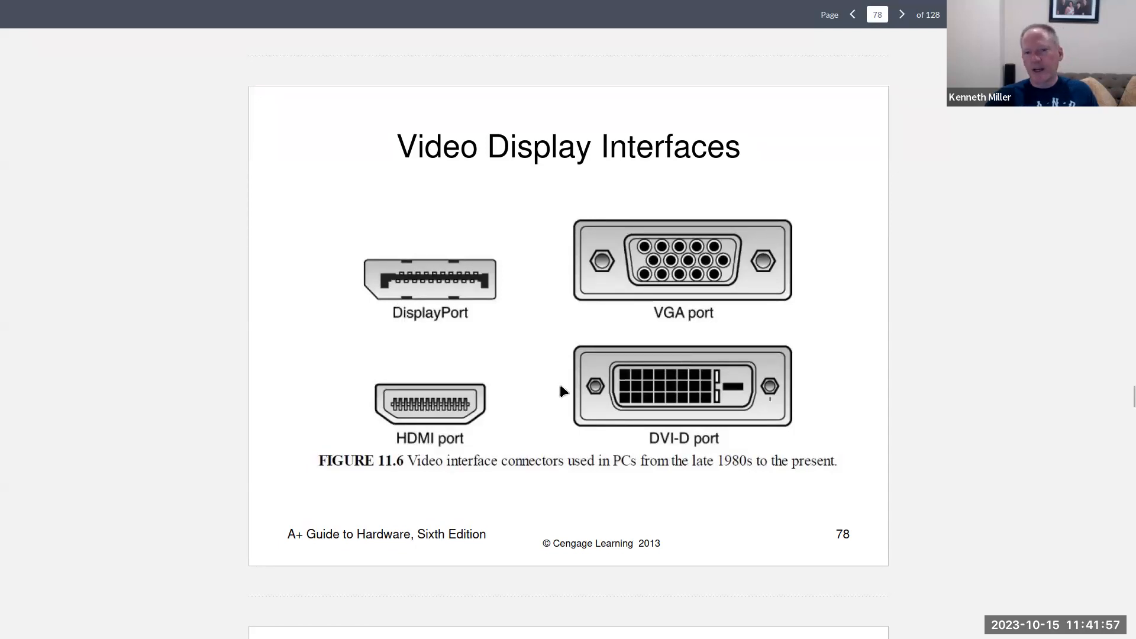
mouse_move(693, 298)
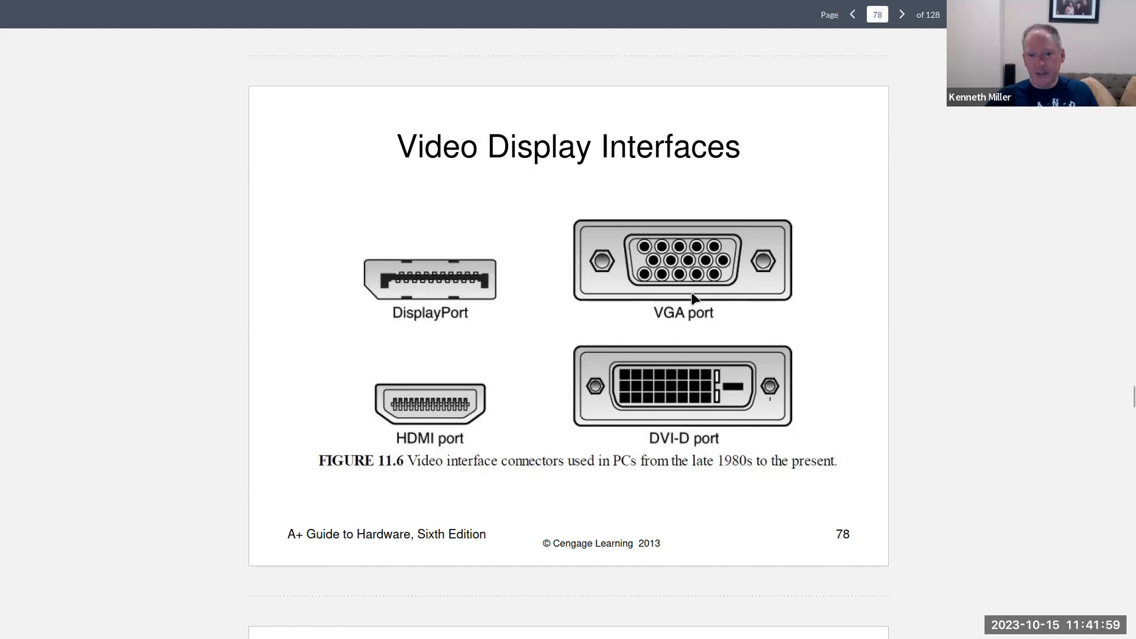
scroll(down, 3)
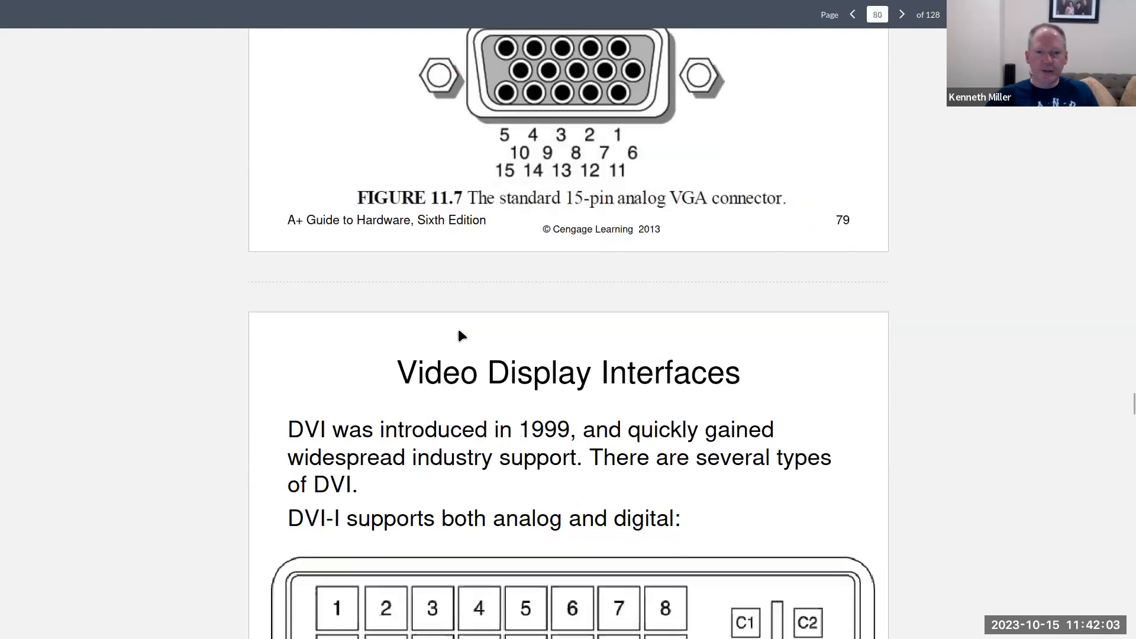
scroll(down, 3)
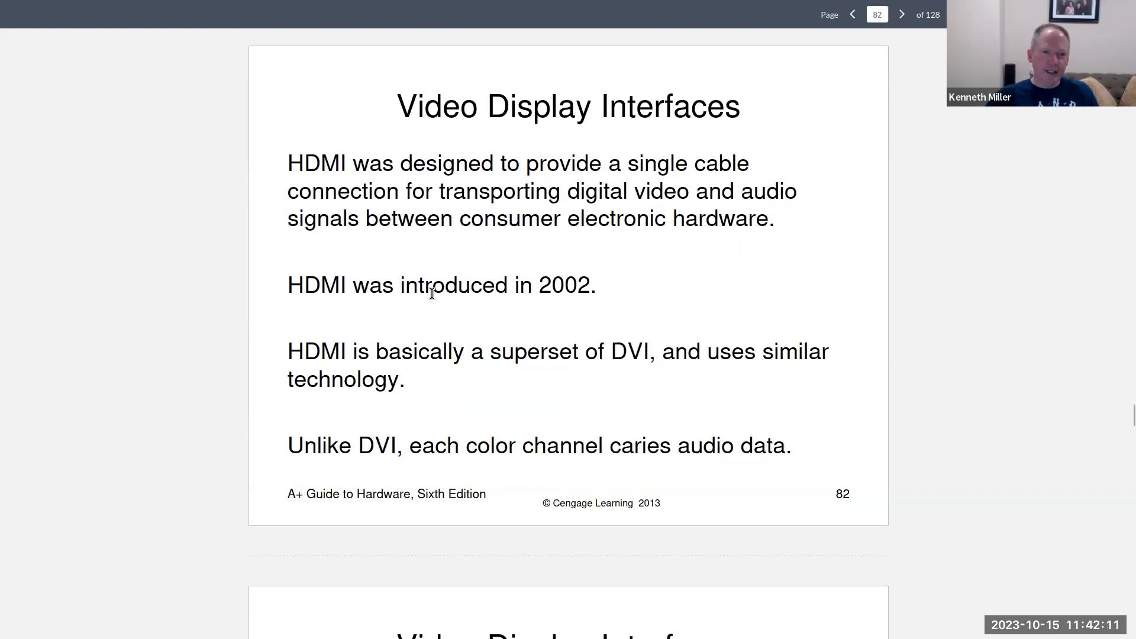
scroll(down, 3)
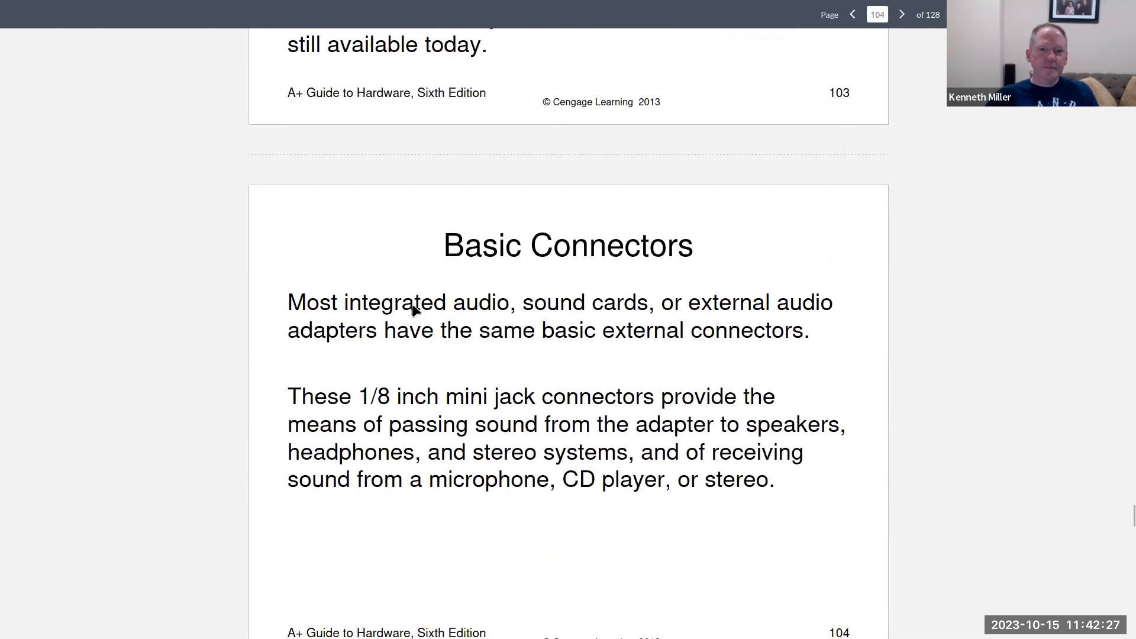
Scroll past the motherboard audio jack figure to page 106, External I/O Interfaces
scroll(down, 3)
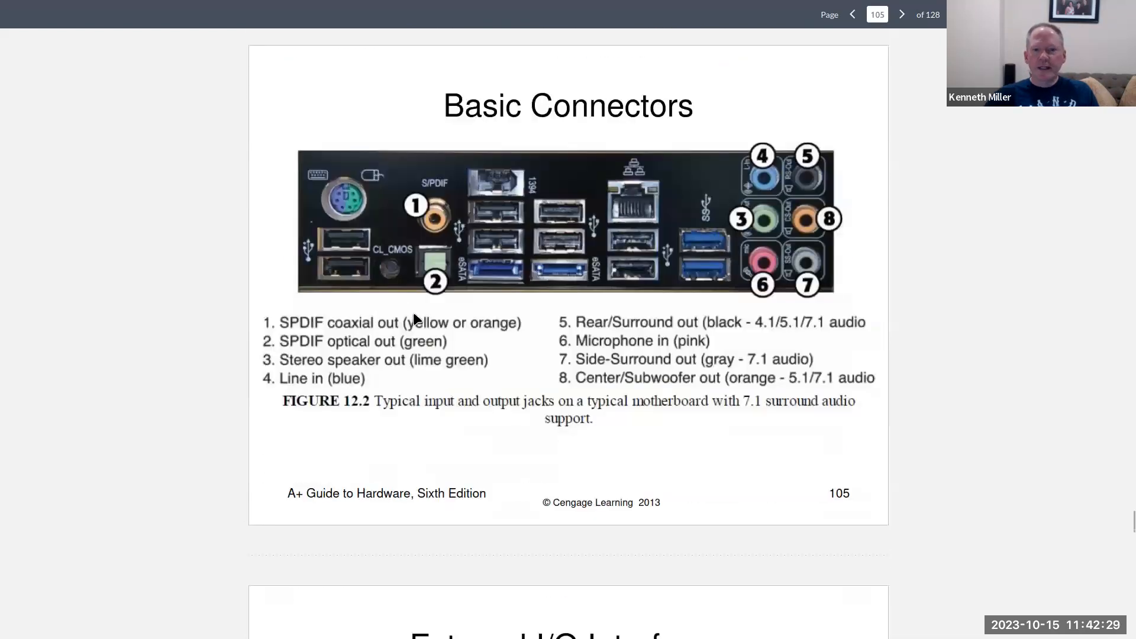
mouse_move(696, 157)
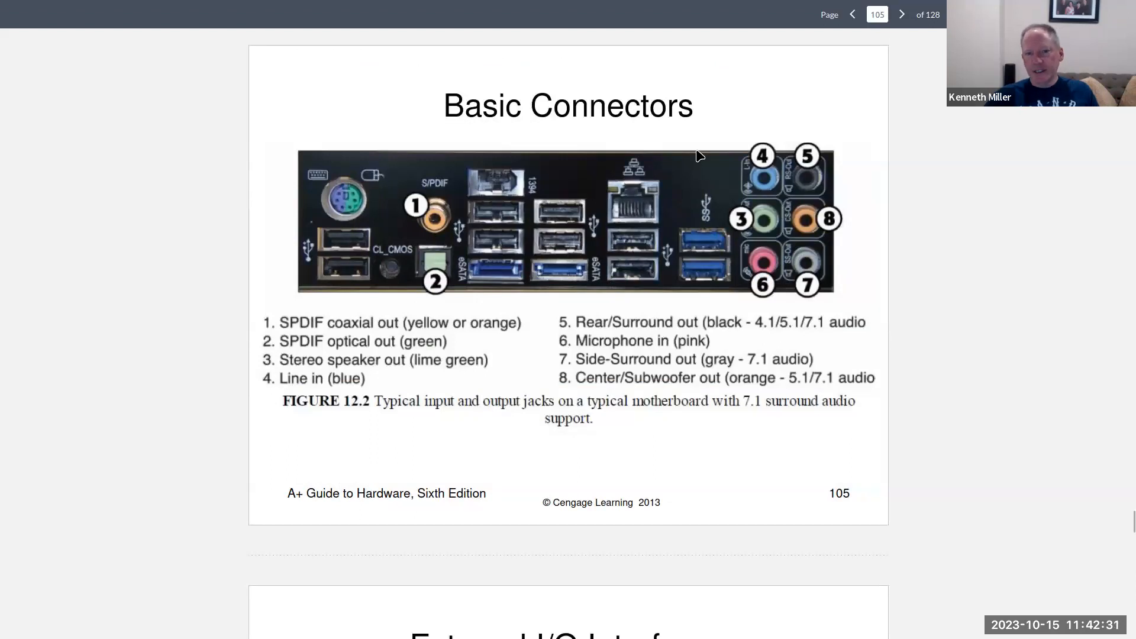
mouse_move(353, 206)
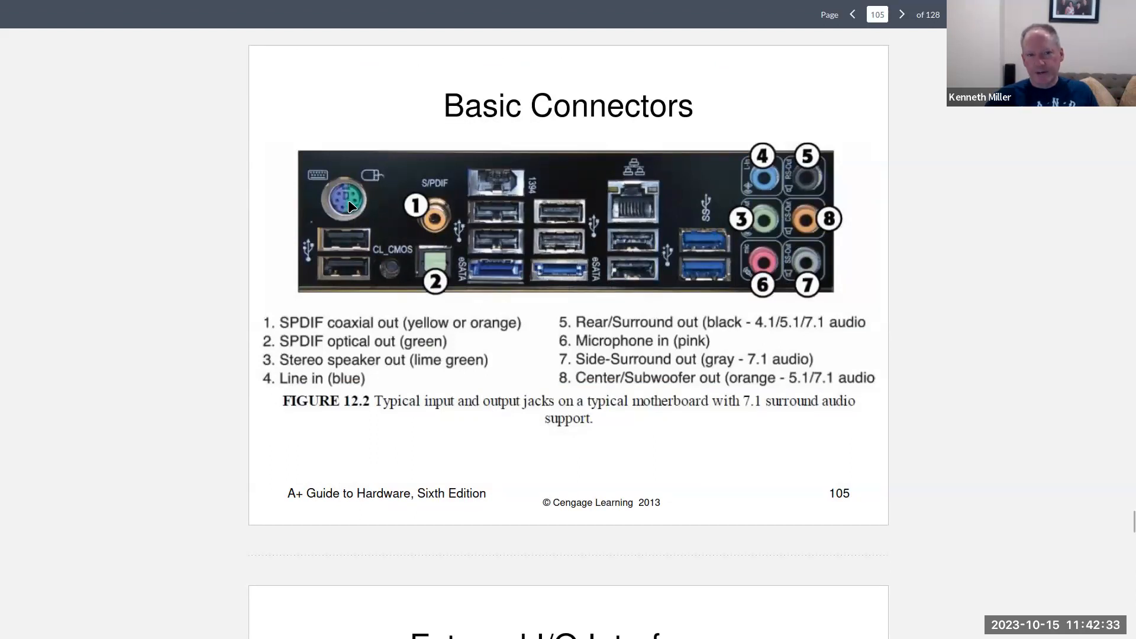
mouse_move(663, 251)
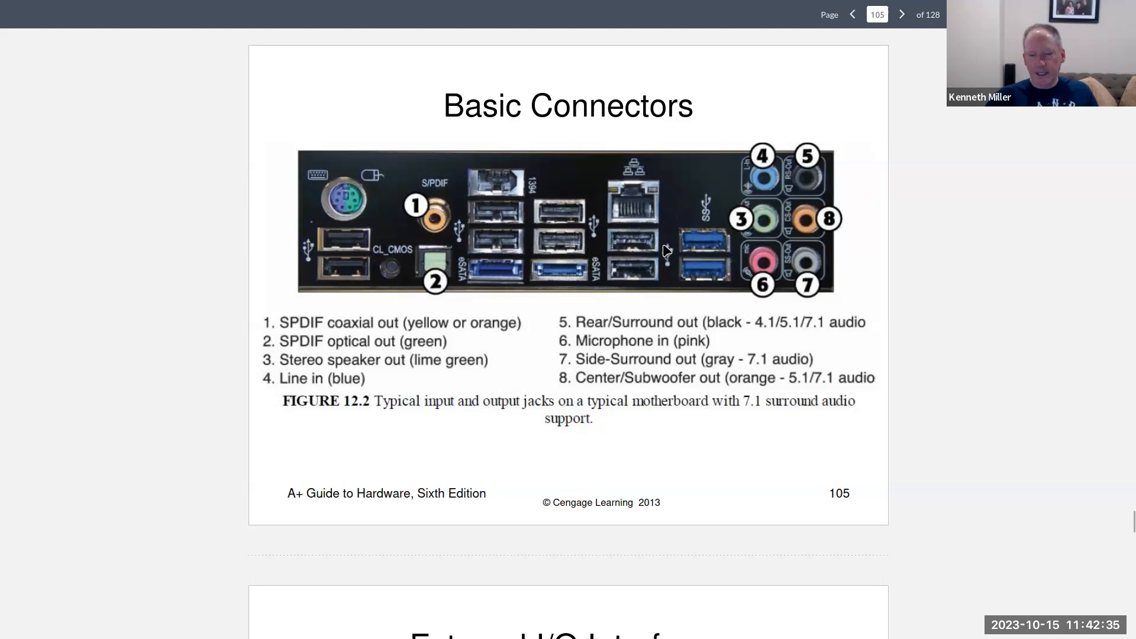
mouse_move(724, 250)
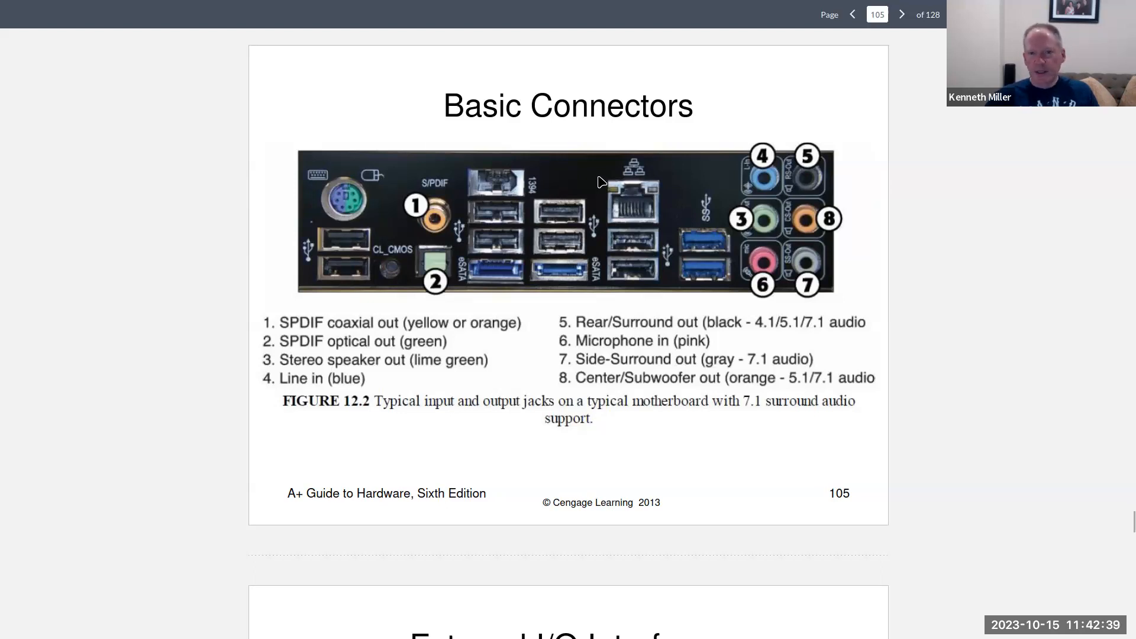
mouse_move(322, 329)
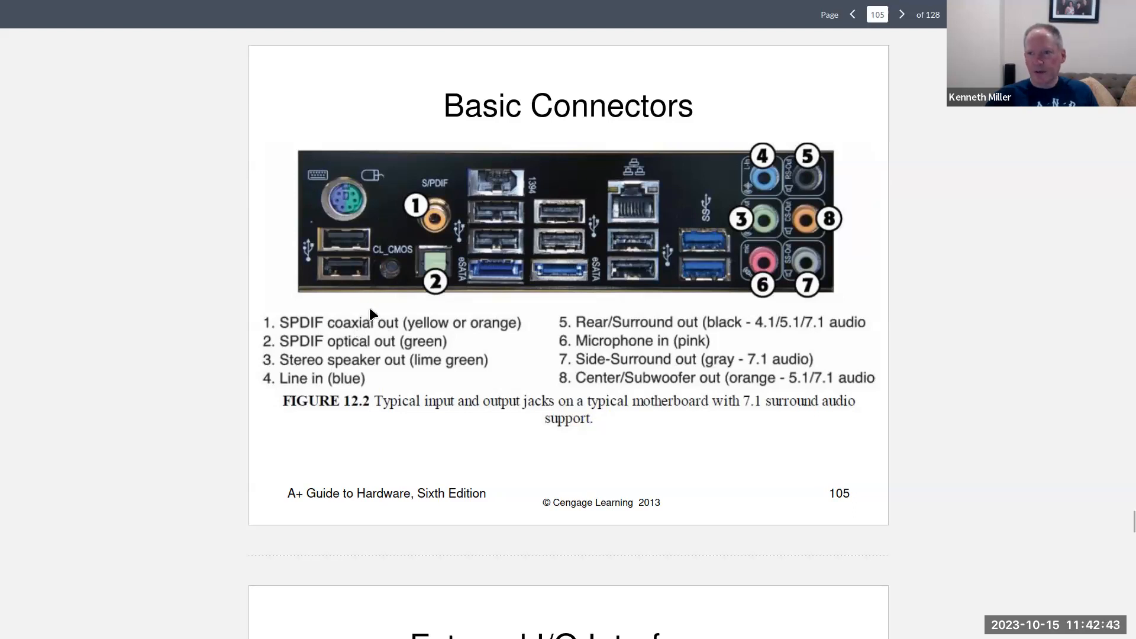
mouse_move(349, 190)
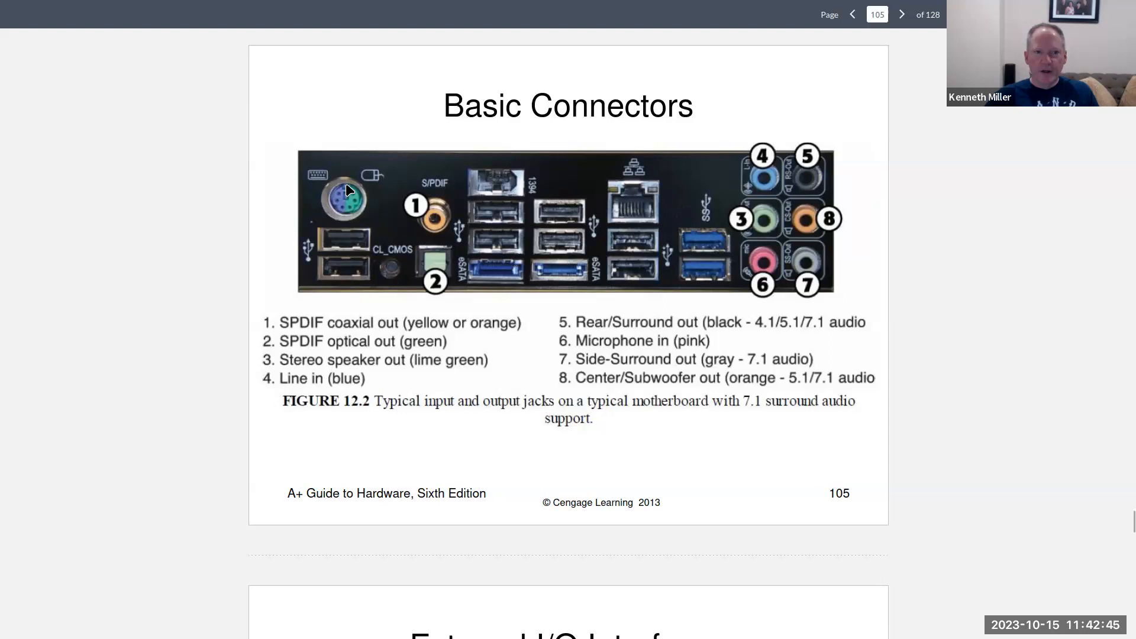
mouse_move(708, 242)
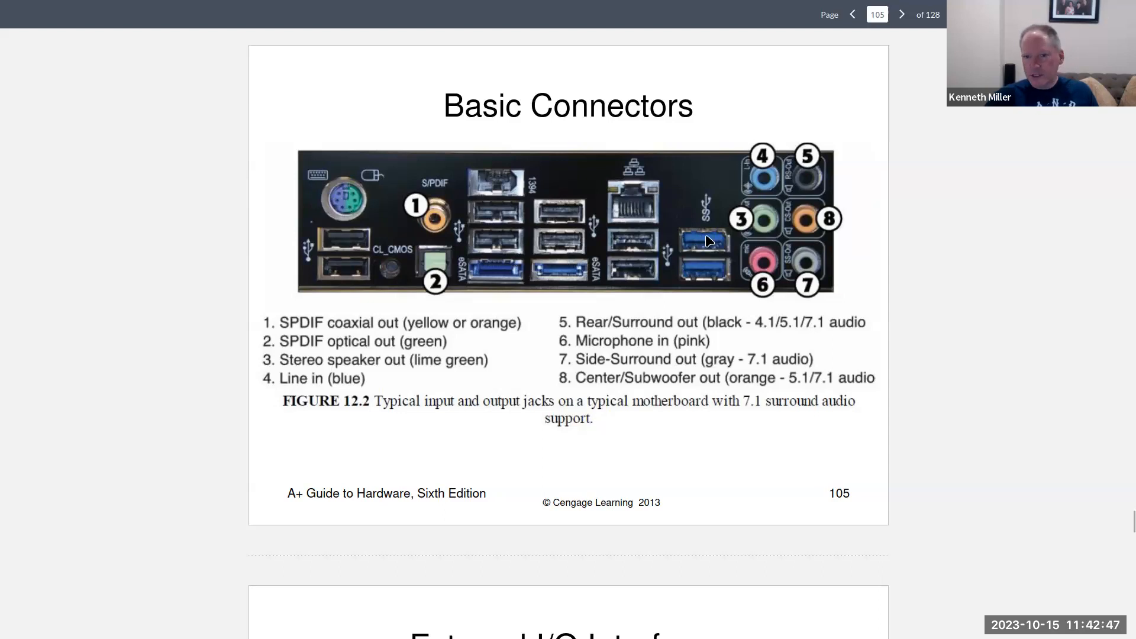
click(902, 15)
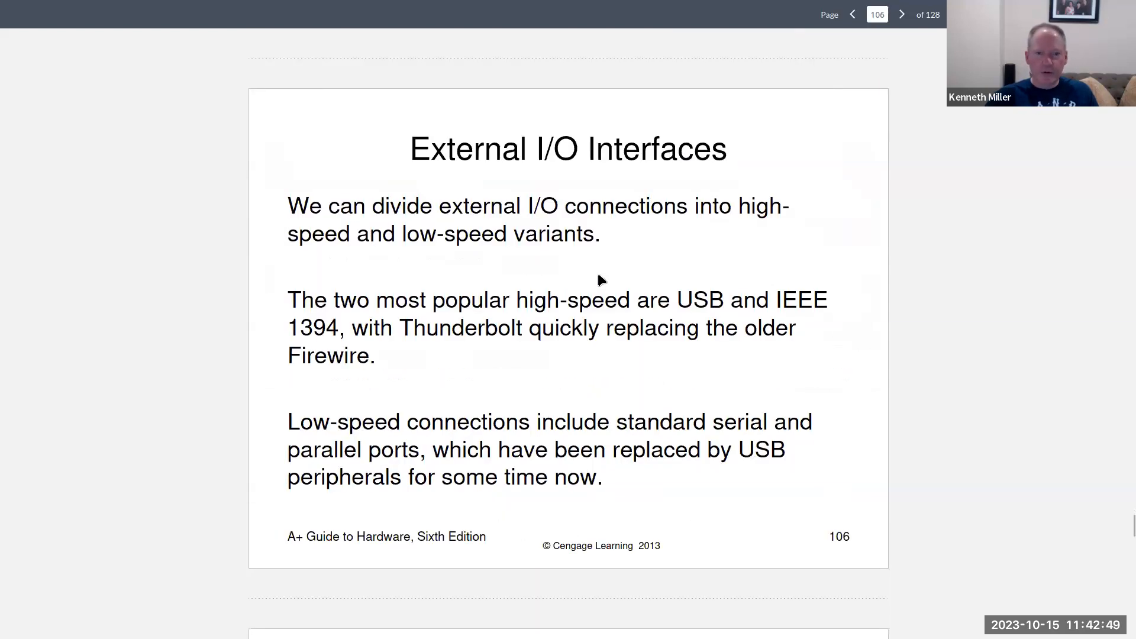